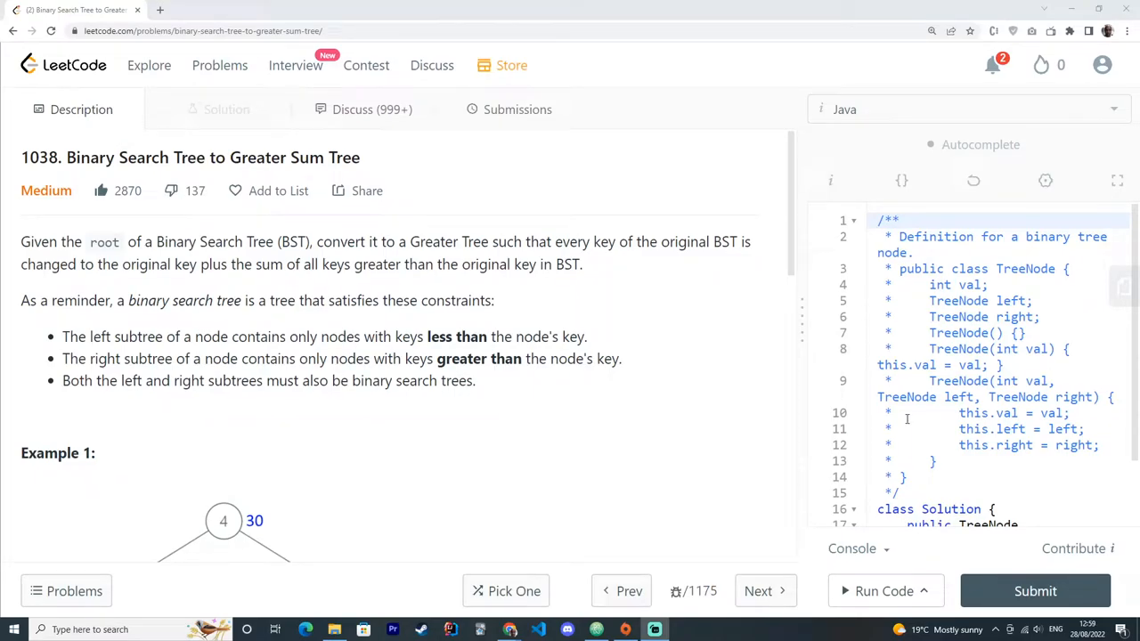
pyautogui.moveTo(40, 178)
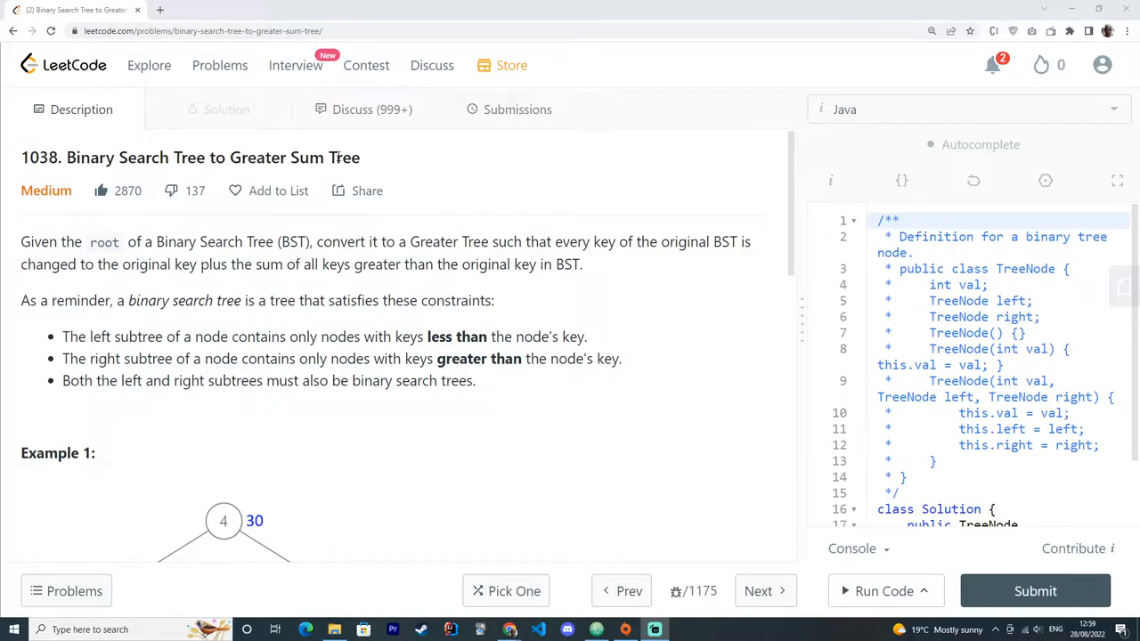
pyautogui.moveTo(7, 196)
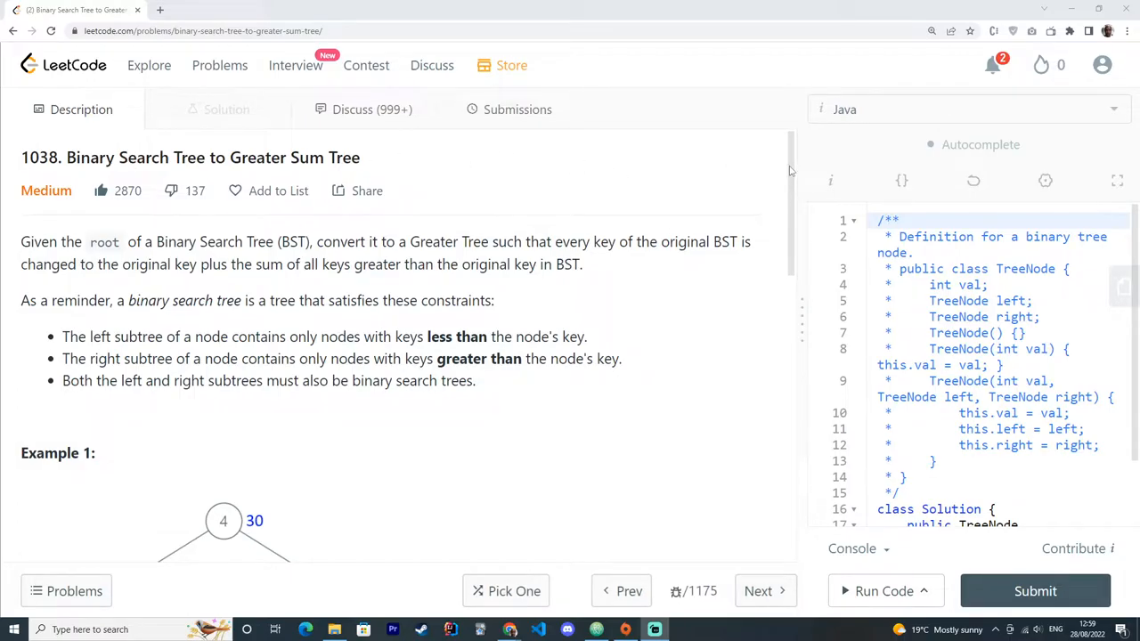
# Scroll the description to show Example 1's tree with greater-sum values like 33 and 8
pyautogui.scroll(-3)
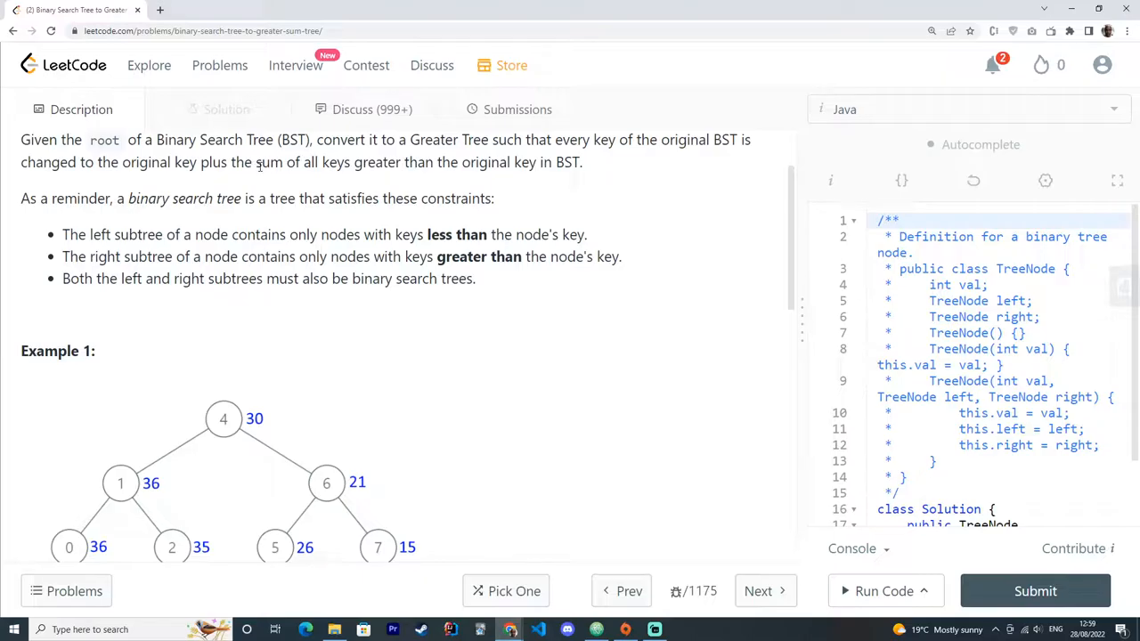
pyautogui.moveTo(366, 176)
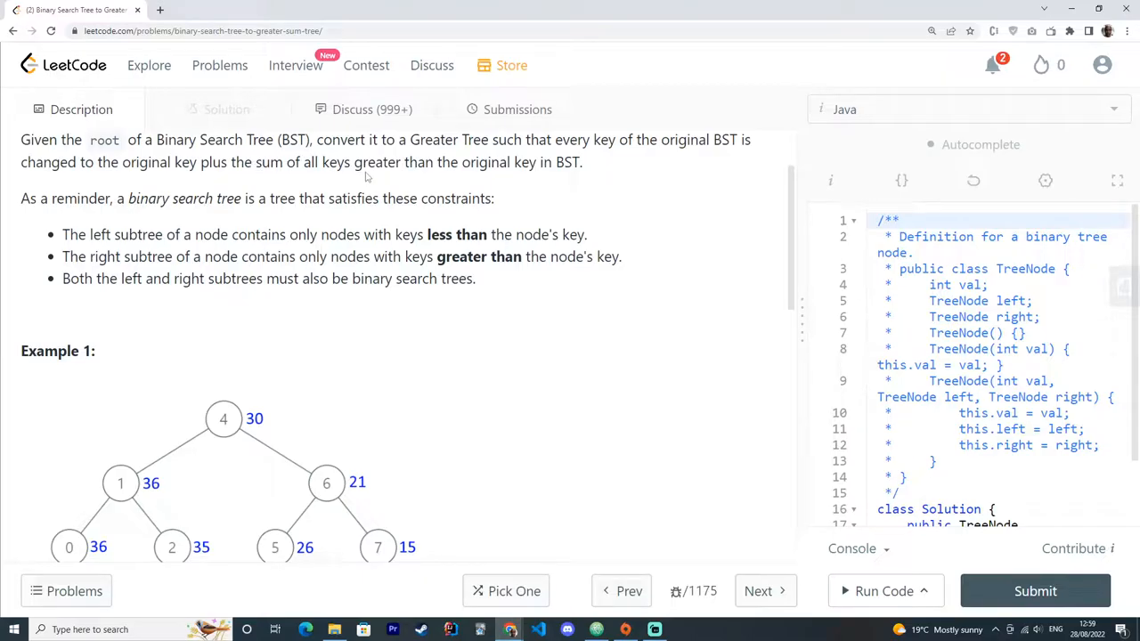
pyautogui.moveTo(585, 170)
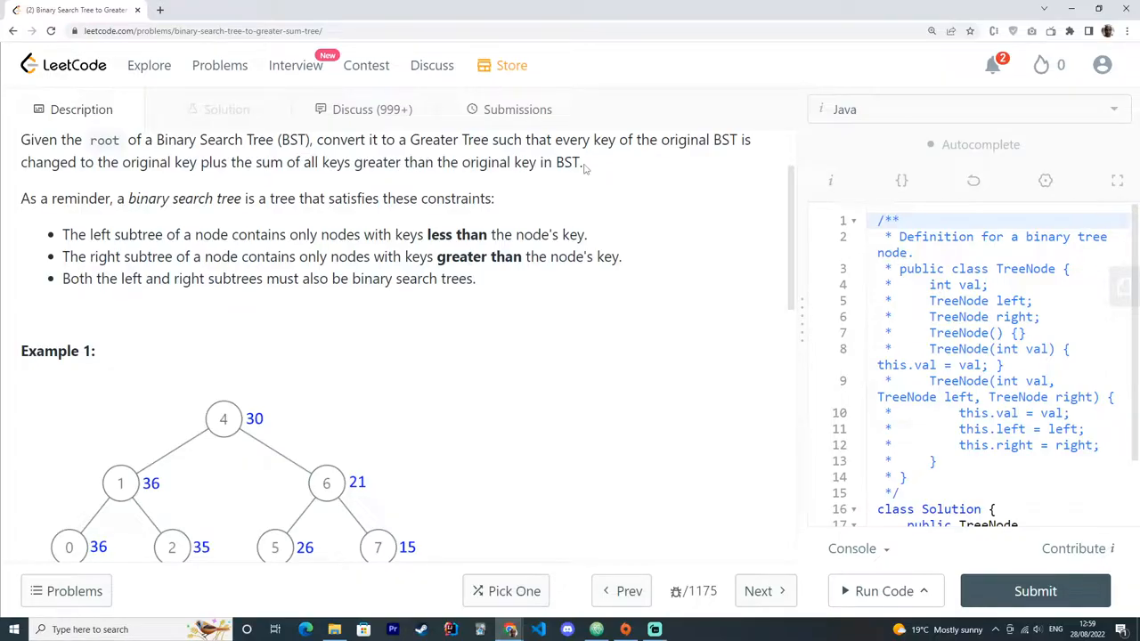
pyautogui.moveTo(788, 242)
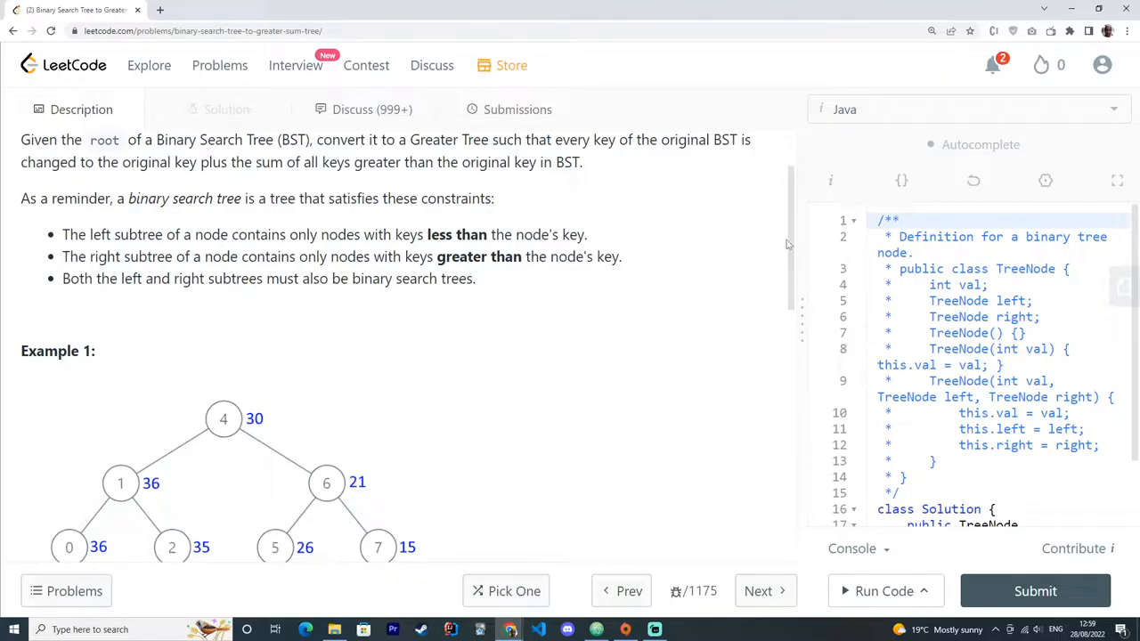
pyautogui.moveTo(250, 203)
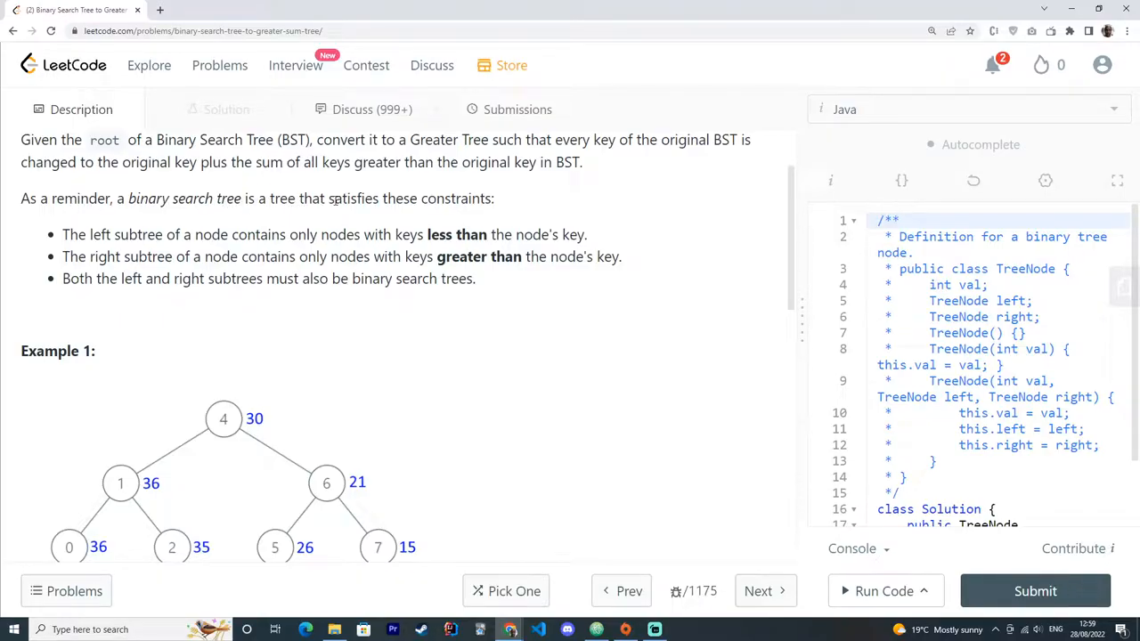
pyautogui.scroll(-3)
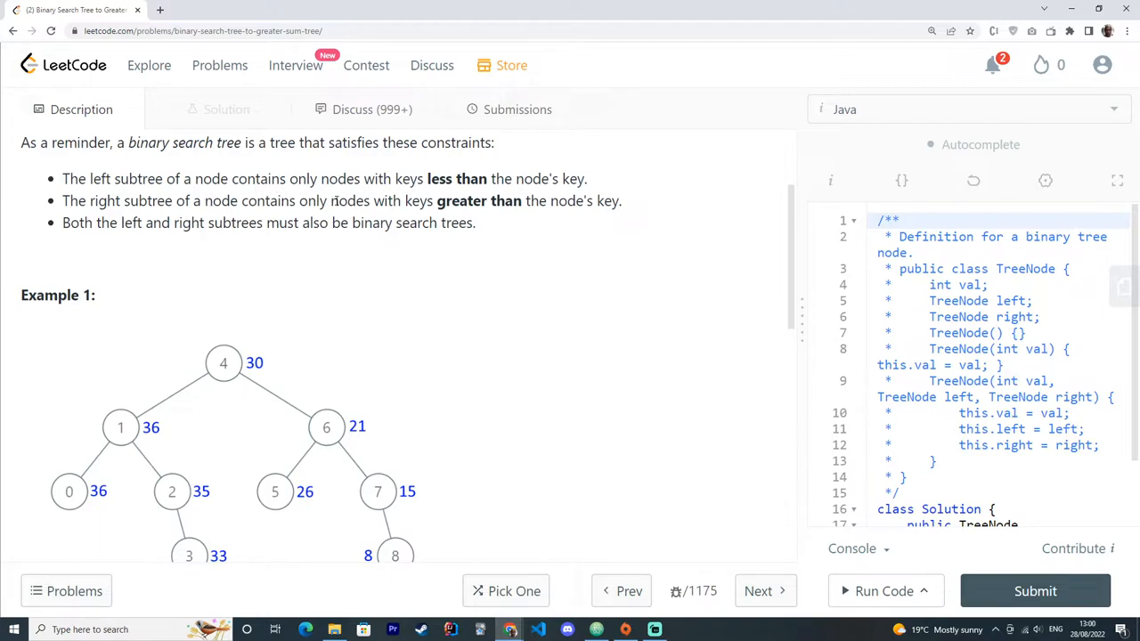
pyautogui.moveTo(517, 205)
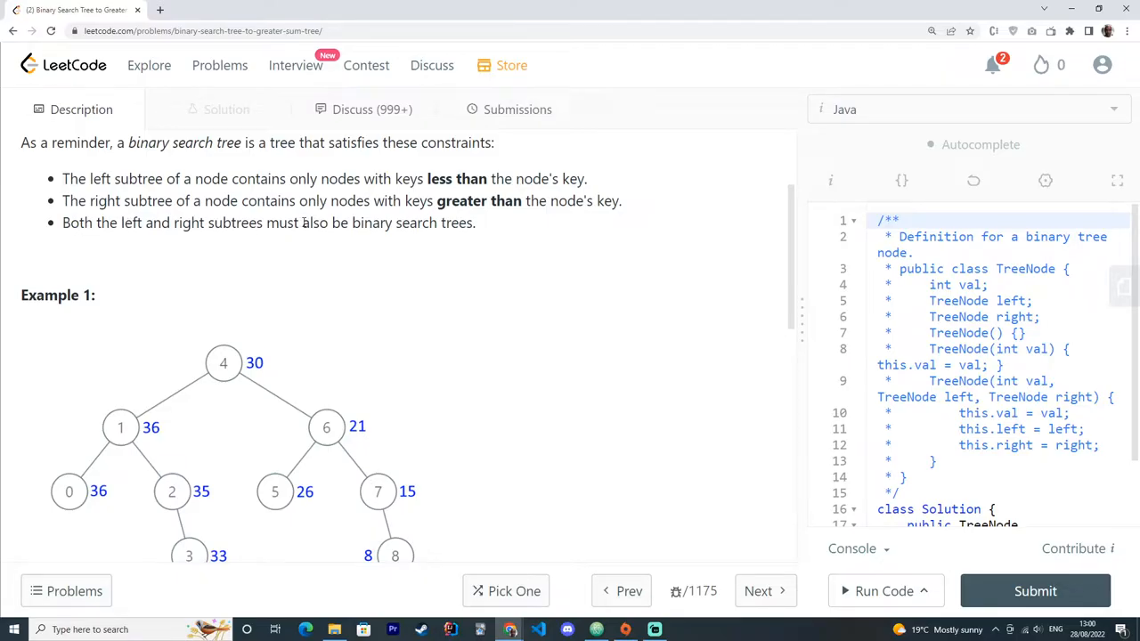
pyautogui.moveTo(595, 240)
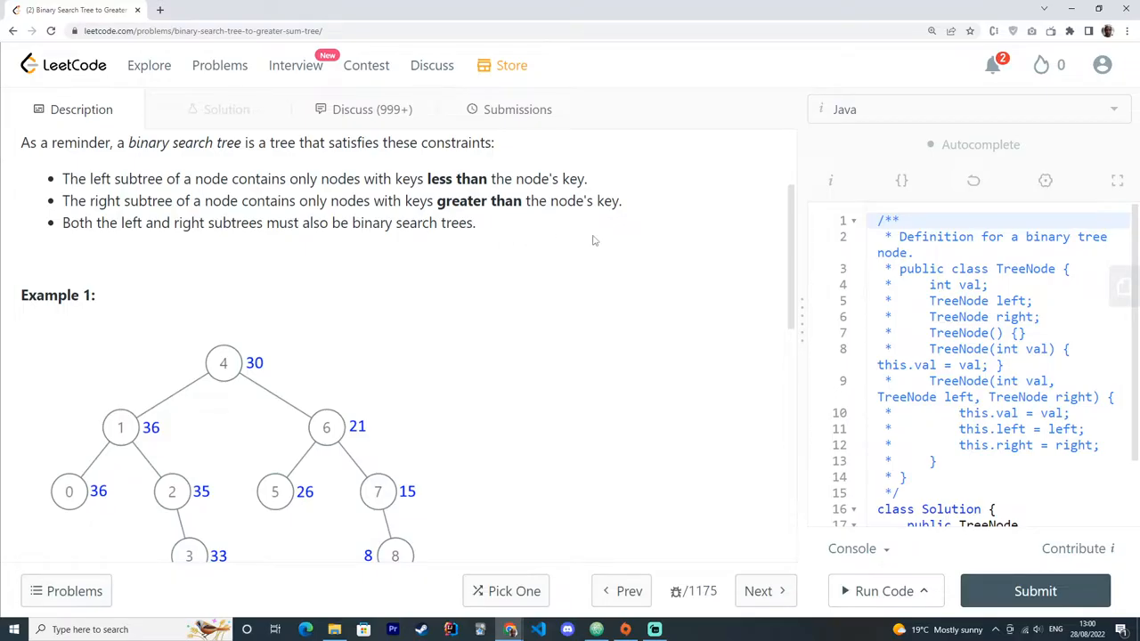
pyautogui.scroll(-3)
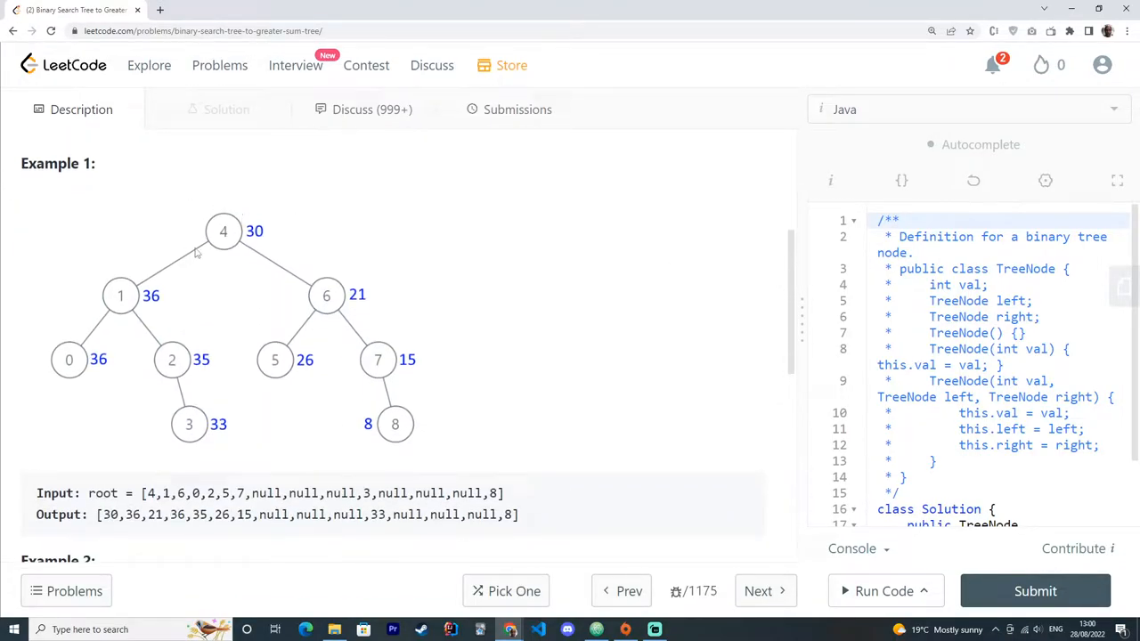
pyautogui.moveTo(221, 235)
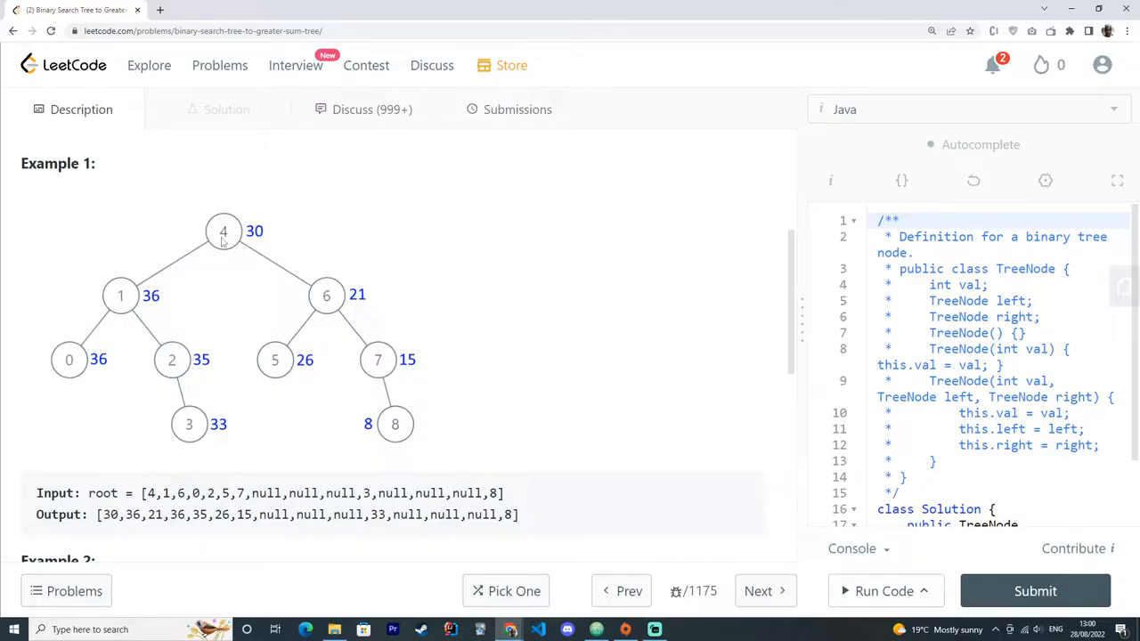
pyautogui.moveTo(119, 301)
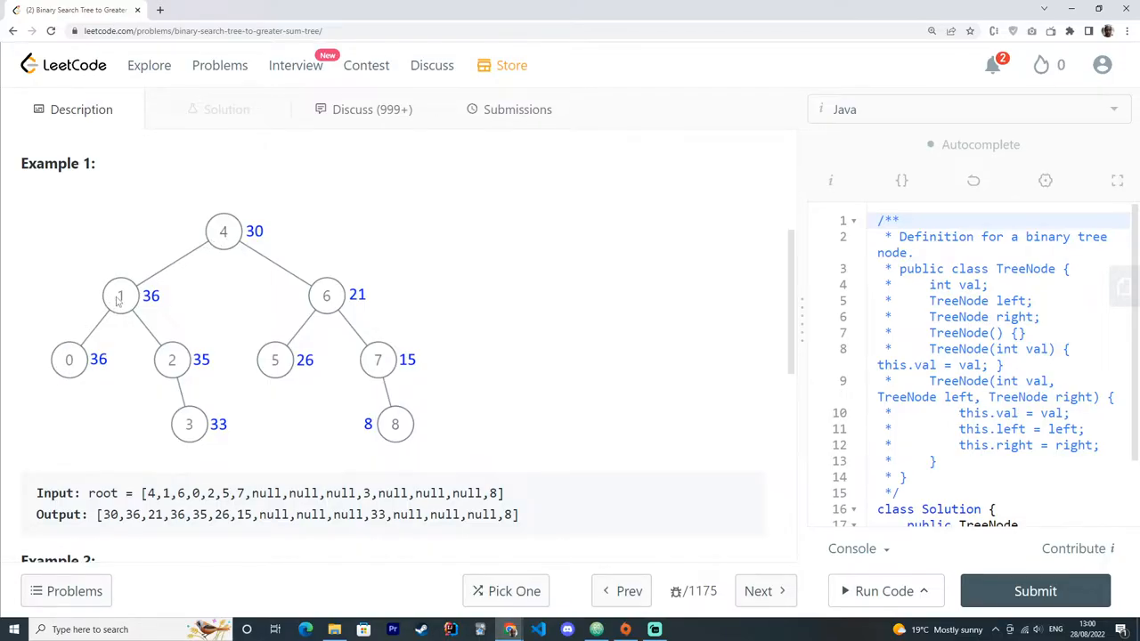
pyautogui.moveTo(210, 253)
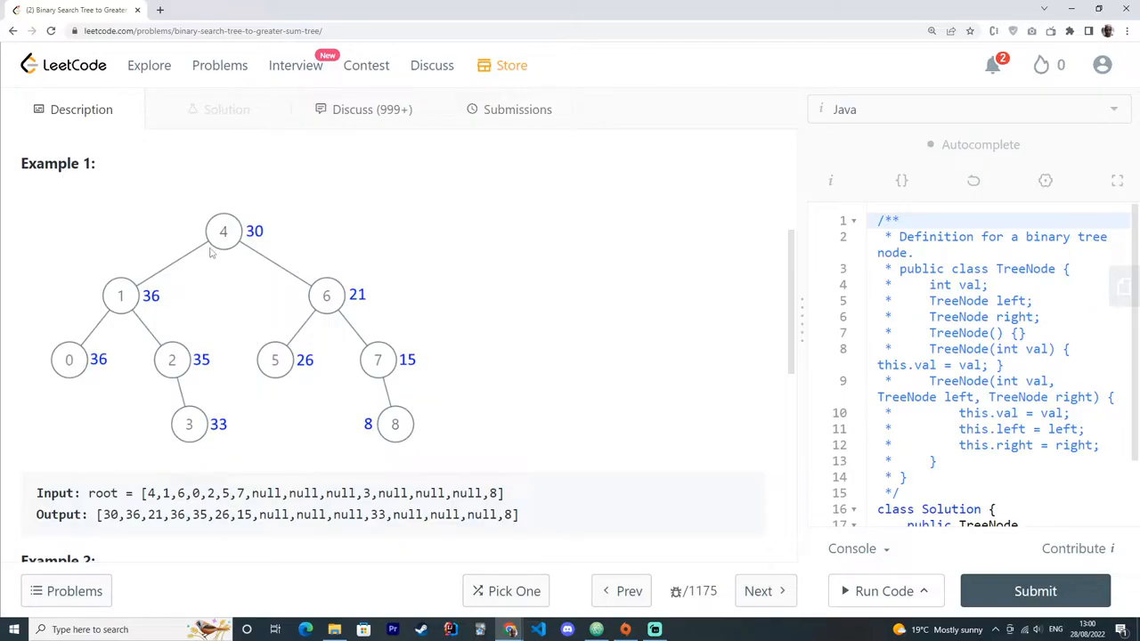
pyautogui.moveTo(214, 253)
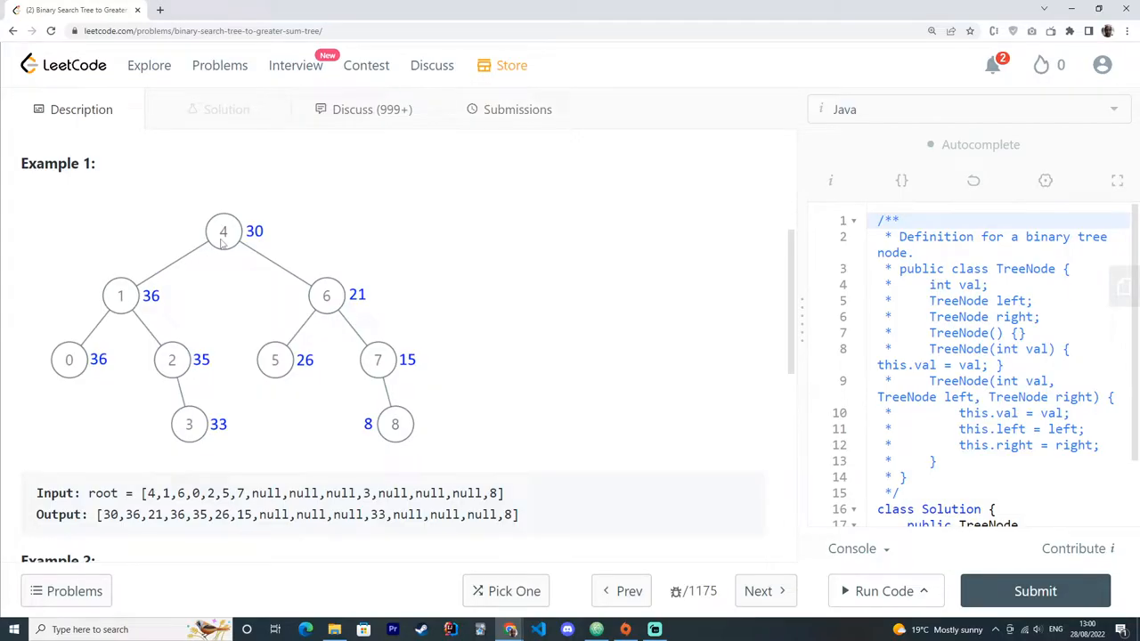
pyautogui.moveTo(147, 374)
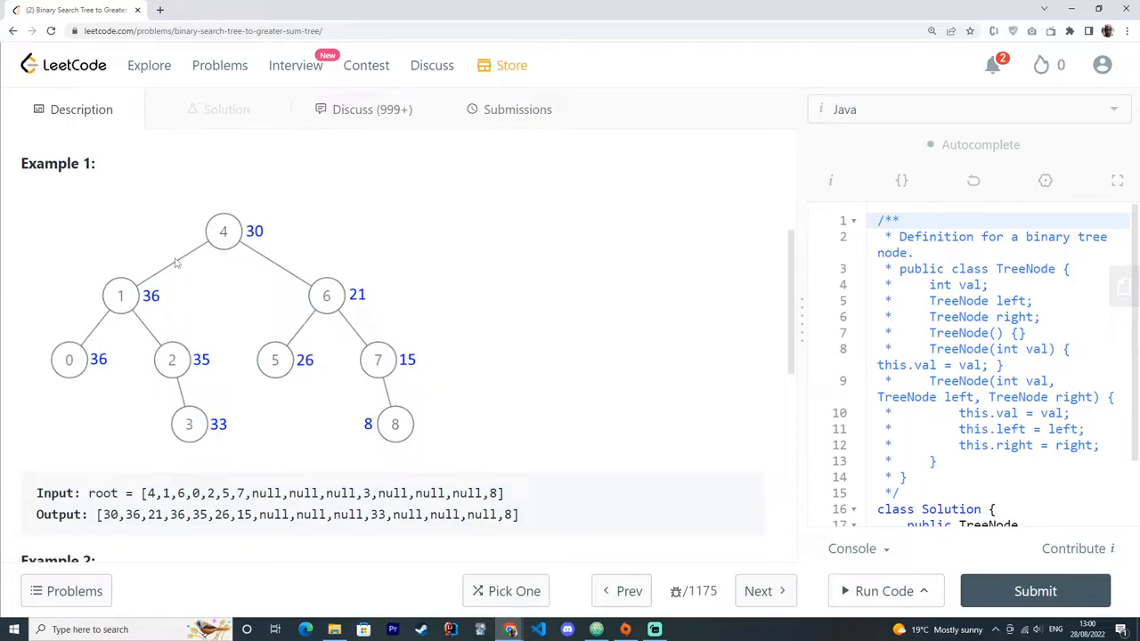
pyautogui.moveTo(114, 345)
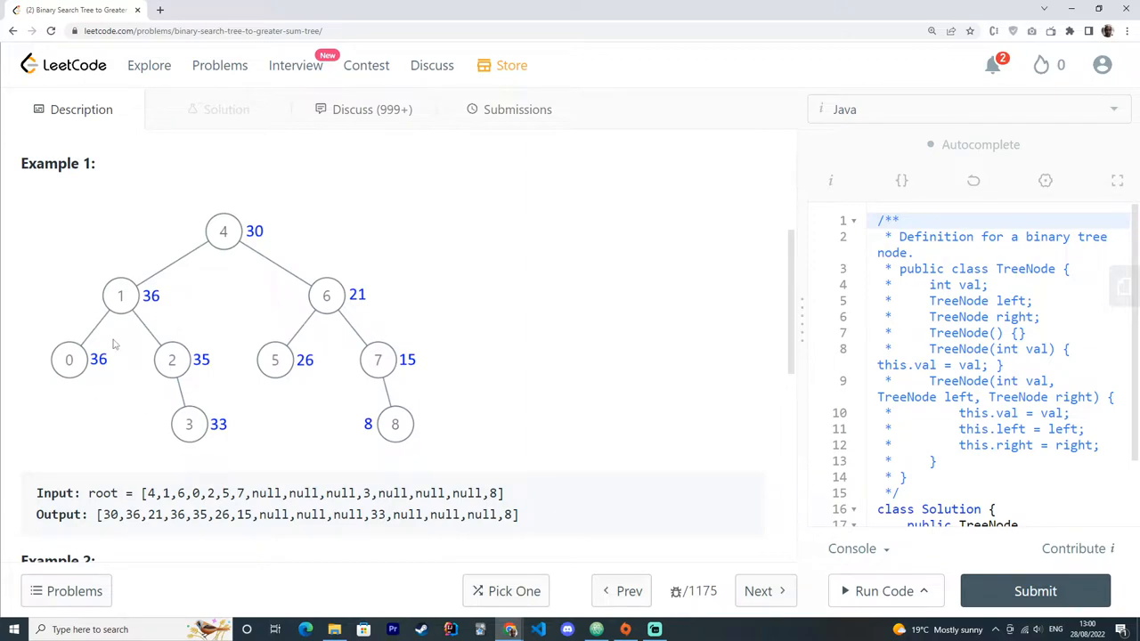
pyautogui.moveTo(228, 241)
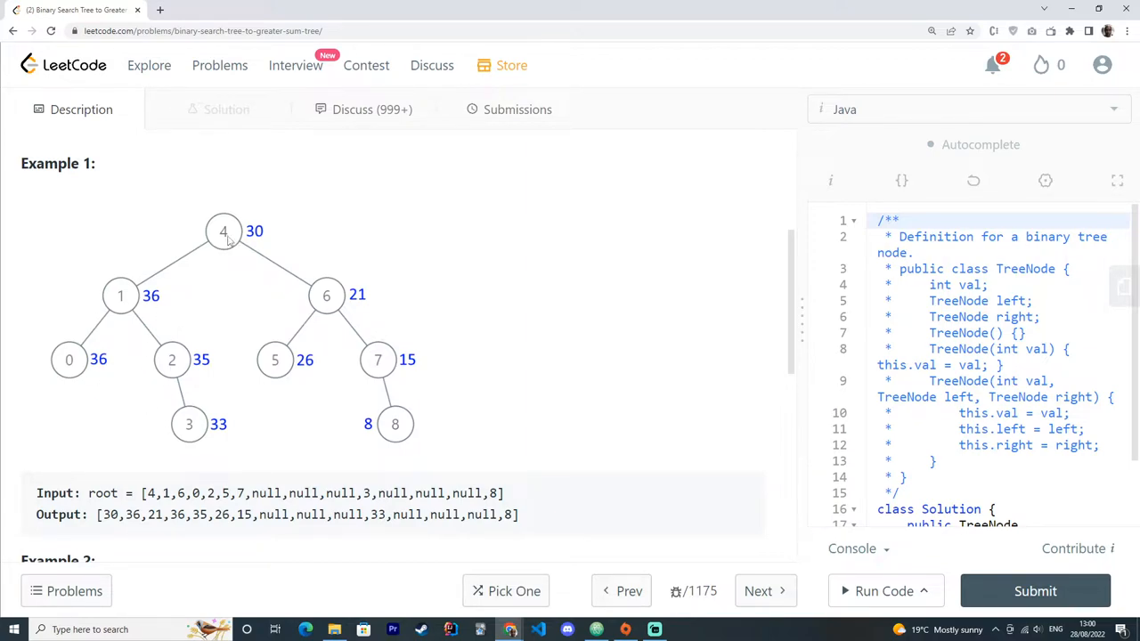
pyautogui.moveTo(289, 291)
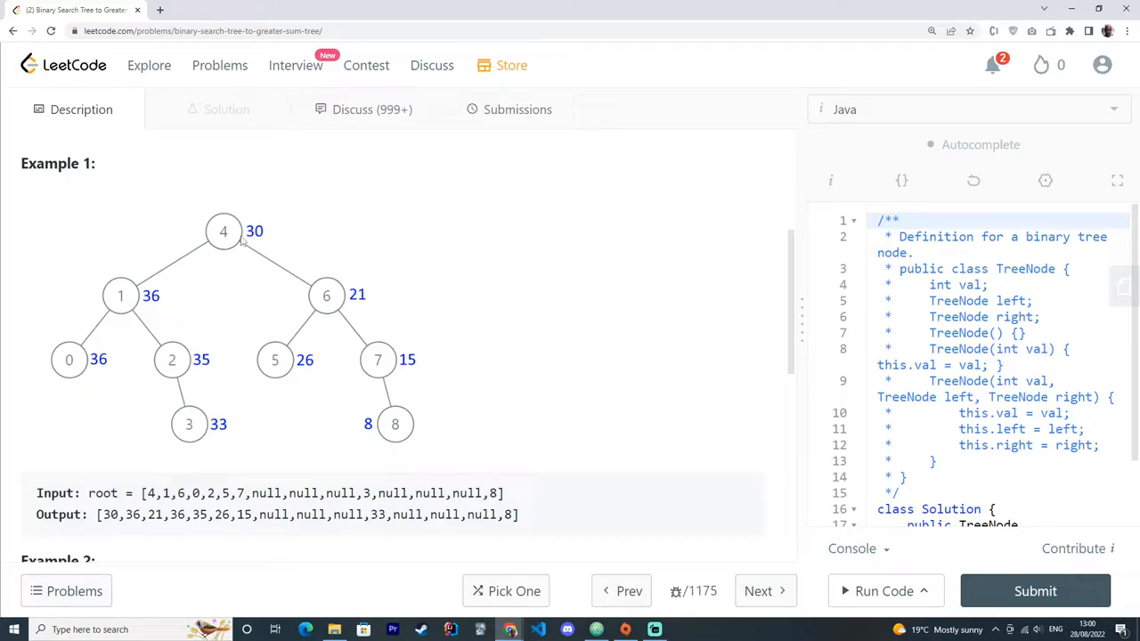
pyautogui.moveTo(326, 295)
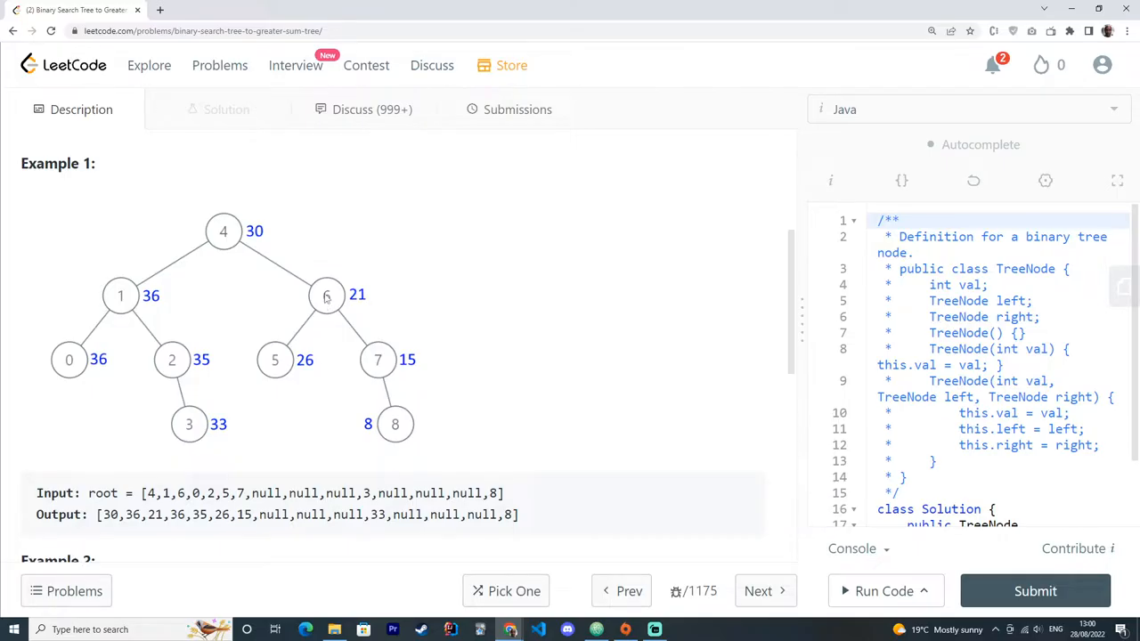
pyautogui.moveTo(387, 374)
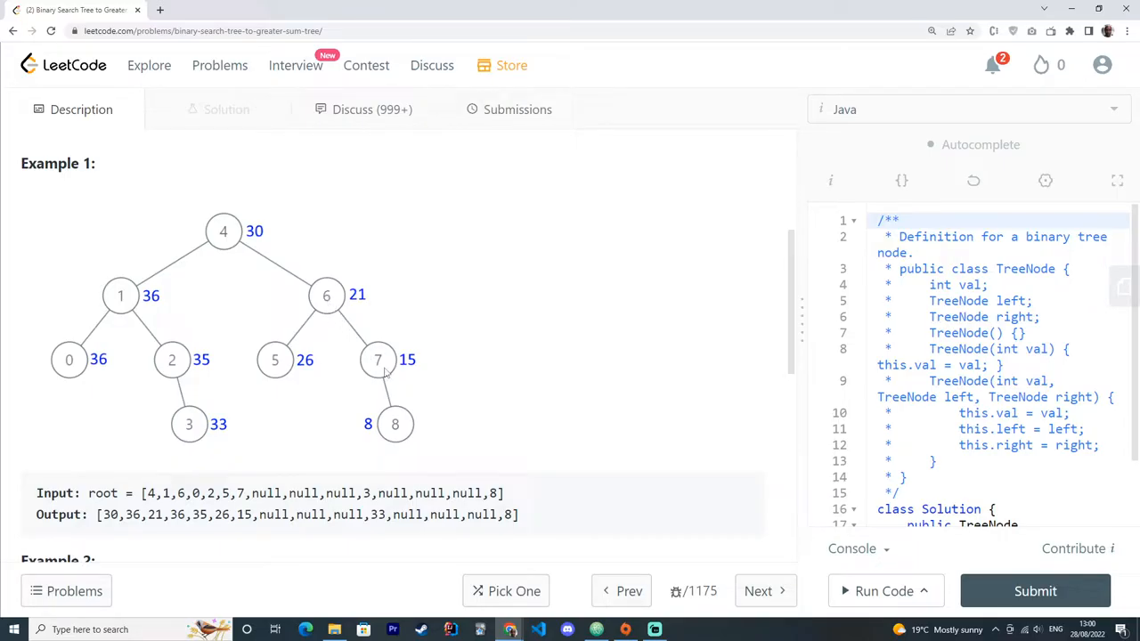
pyautogui.moveTo(371, 320)
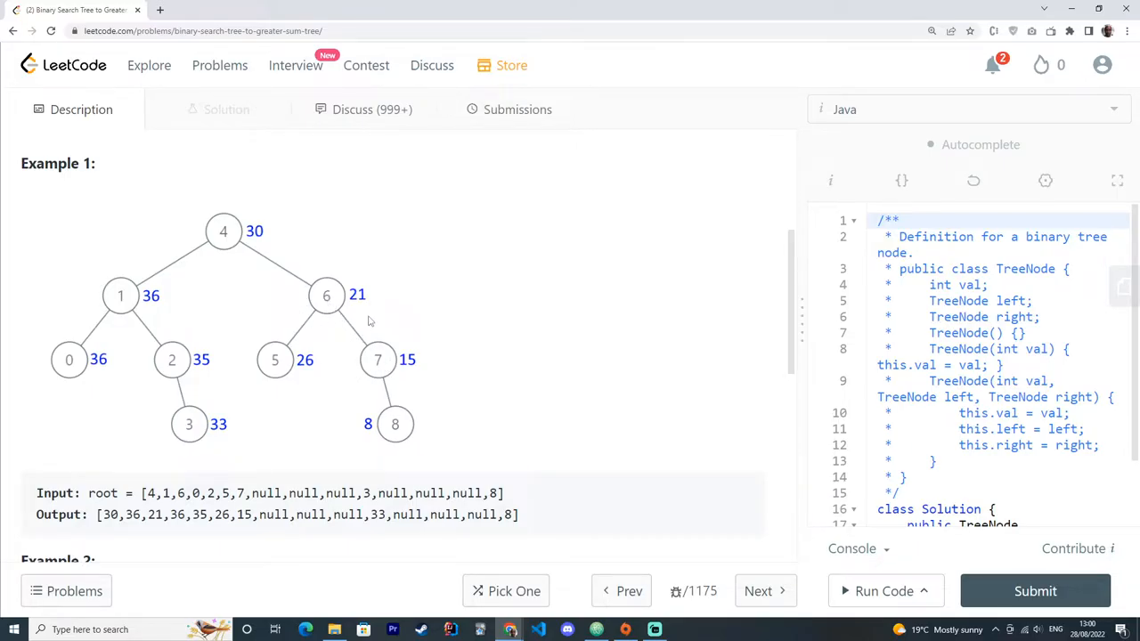
pyautogui.moveTo(471, 339)
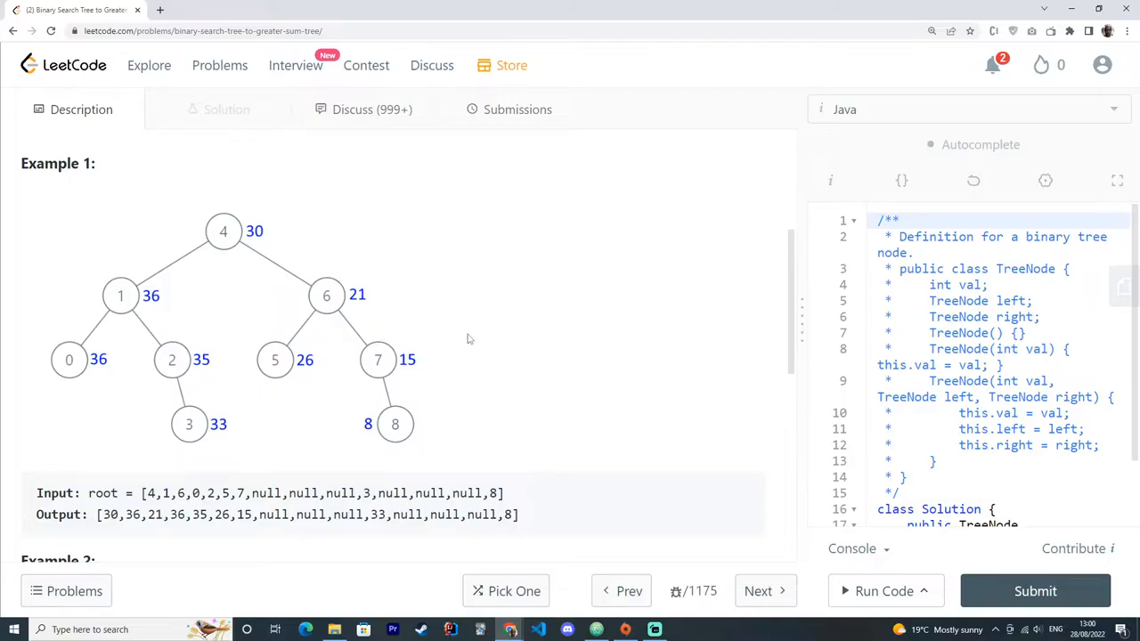
pyautogui.moveTo(317, 310)
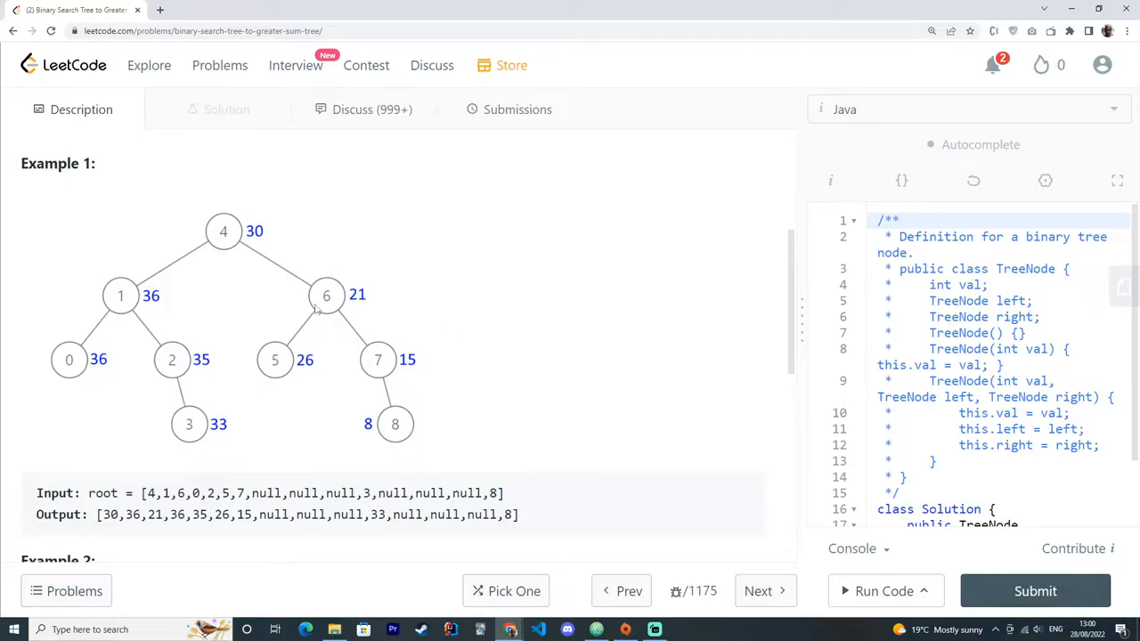
pyautogui.moveTo(437, 420)
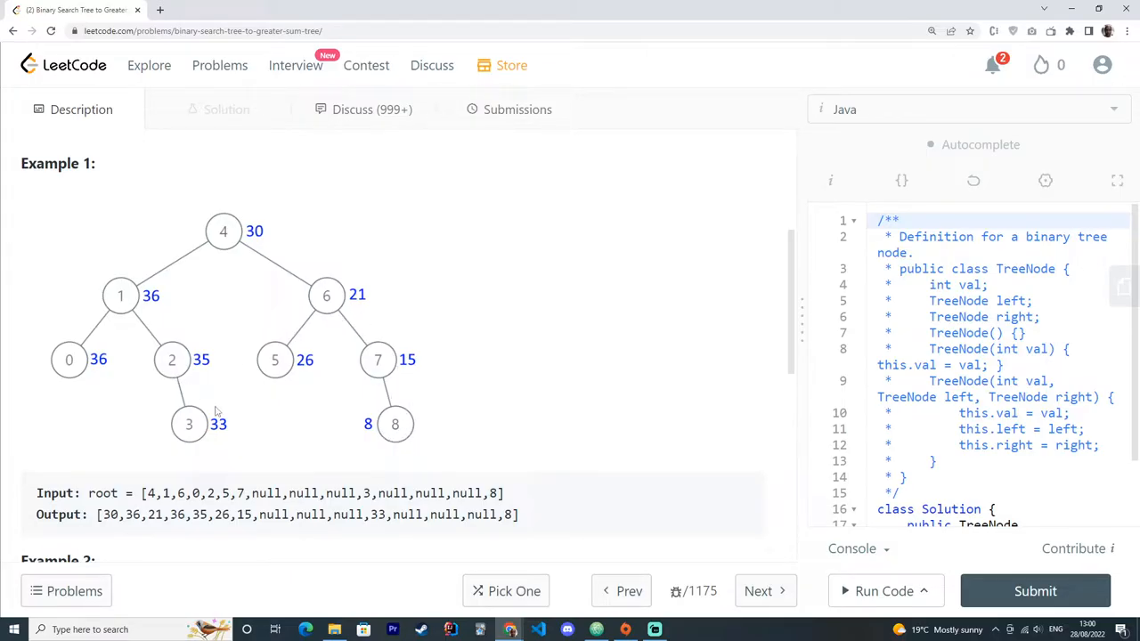
pyautogui.moveTo(285, 442)
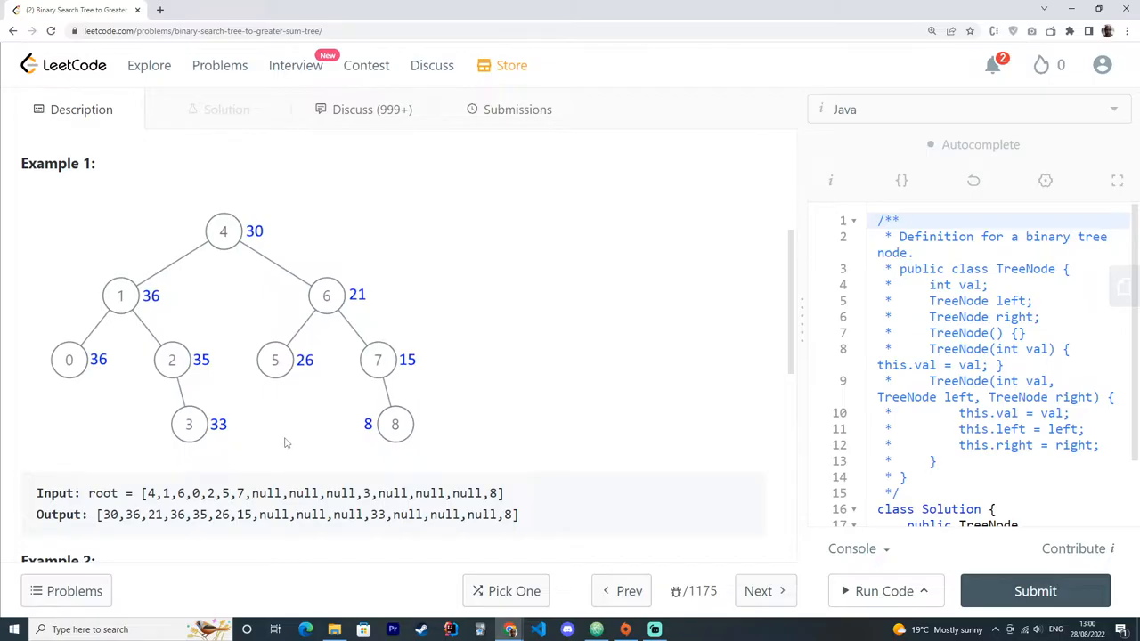
pyautogui.moveTo(281, 439)
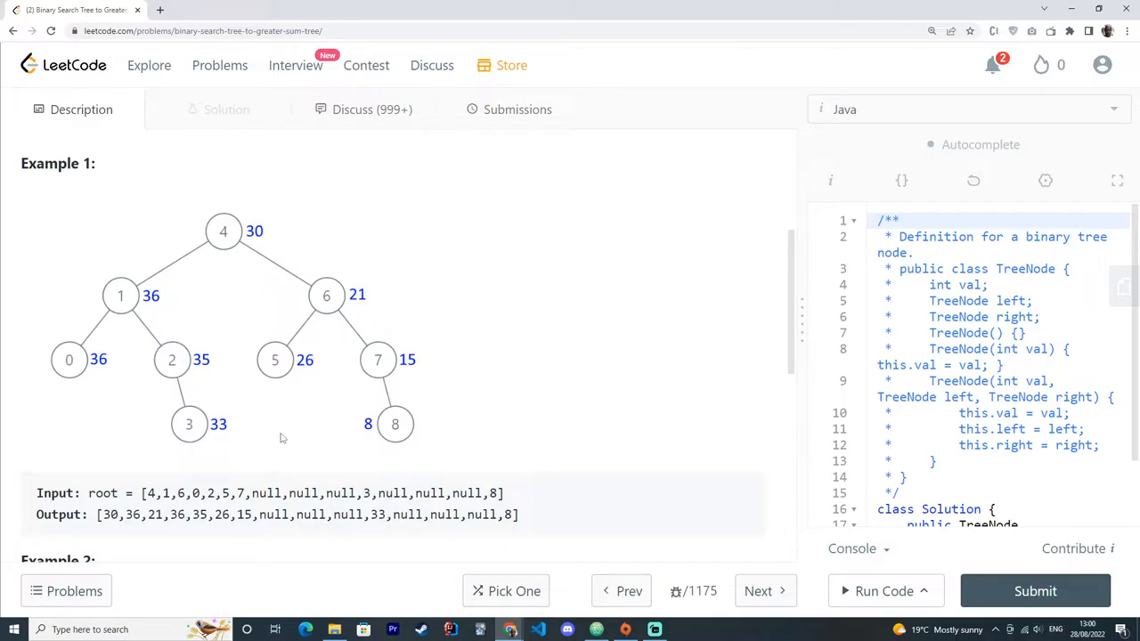
pyautogui.moveTo(243, 228)
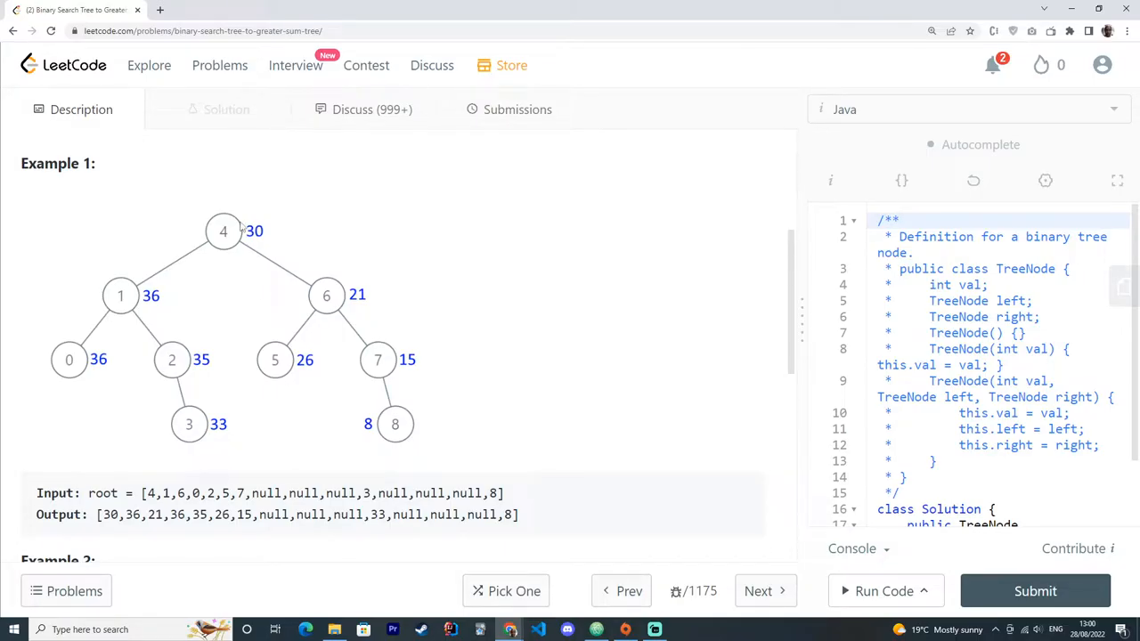
pyautogui.moveTo(395, 326)
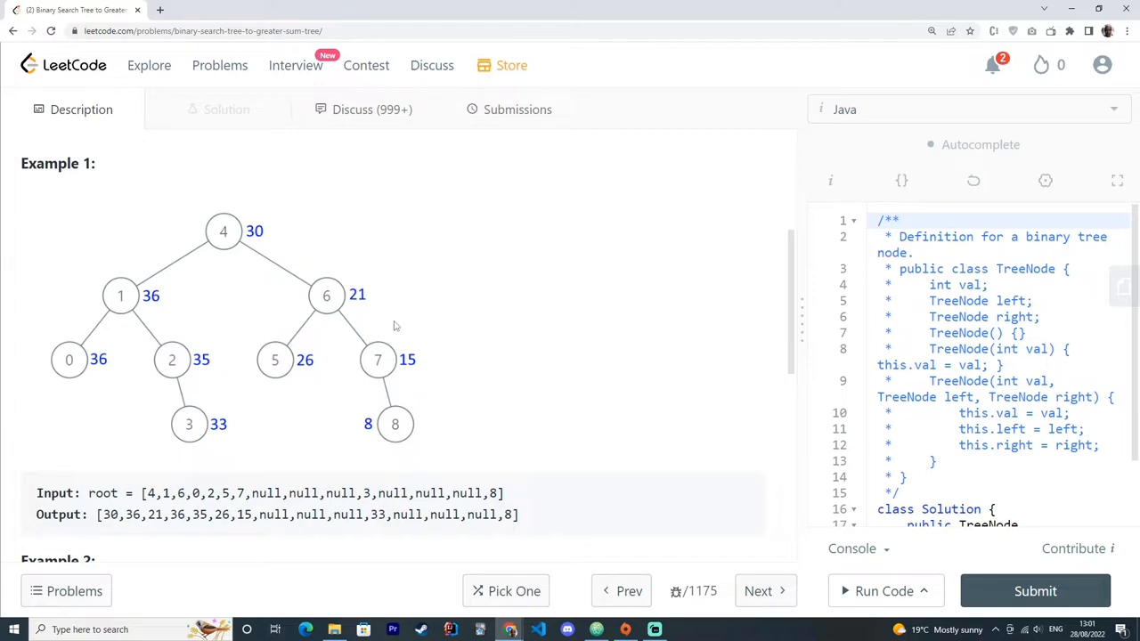
pyautogui.moveTo(402, 424)
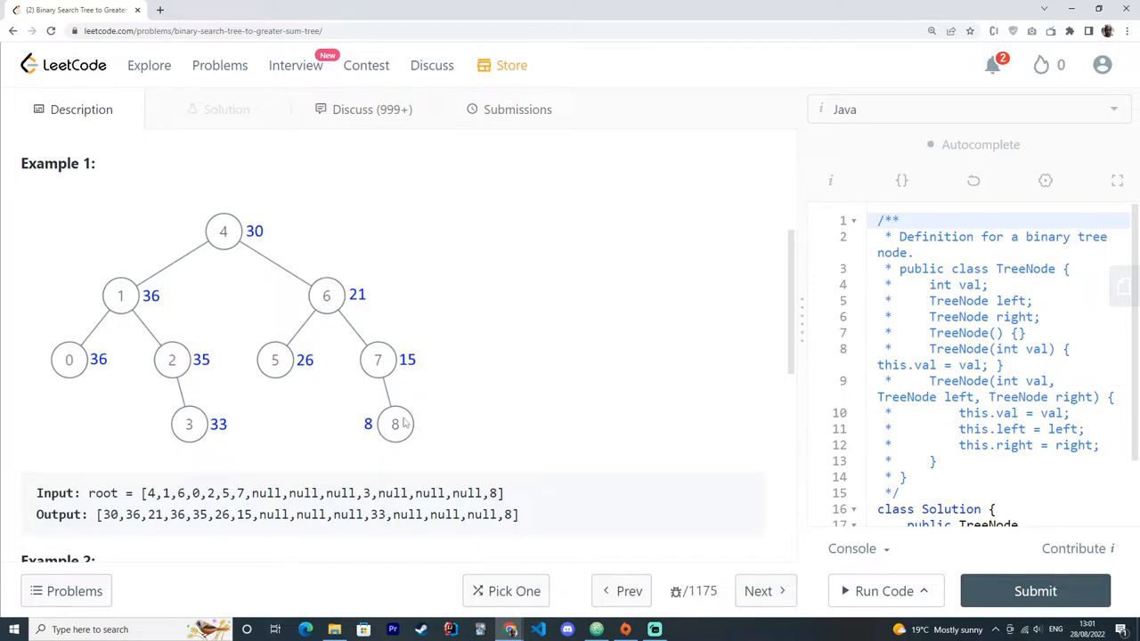
pyautogui.moveTo(400, 426)
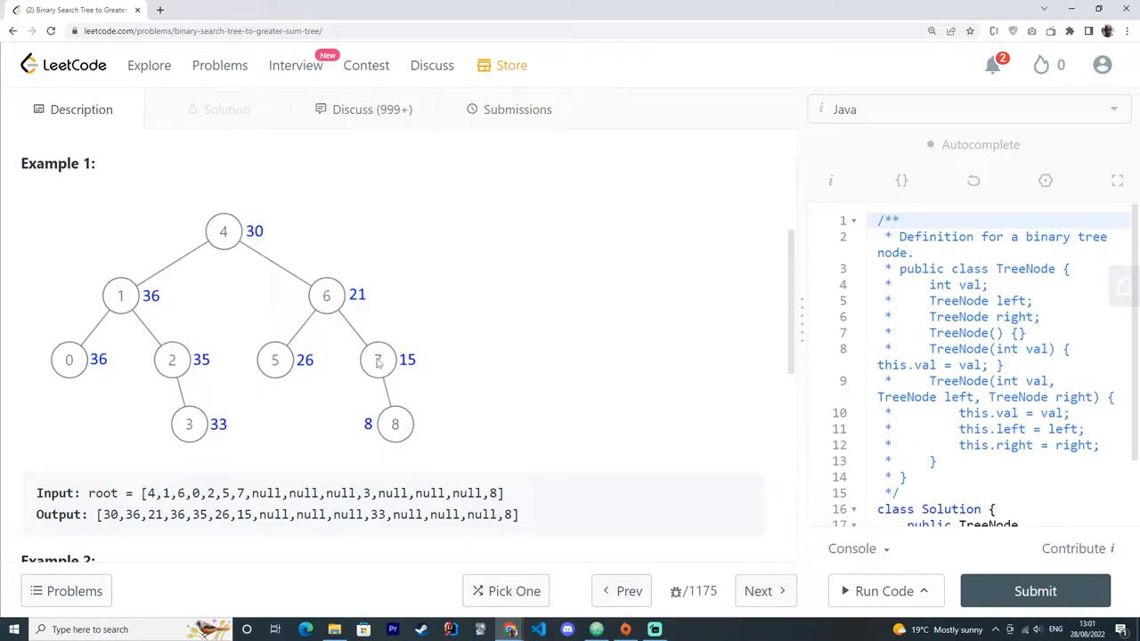
pyautogui.moveTo(381, 365)
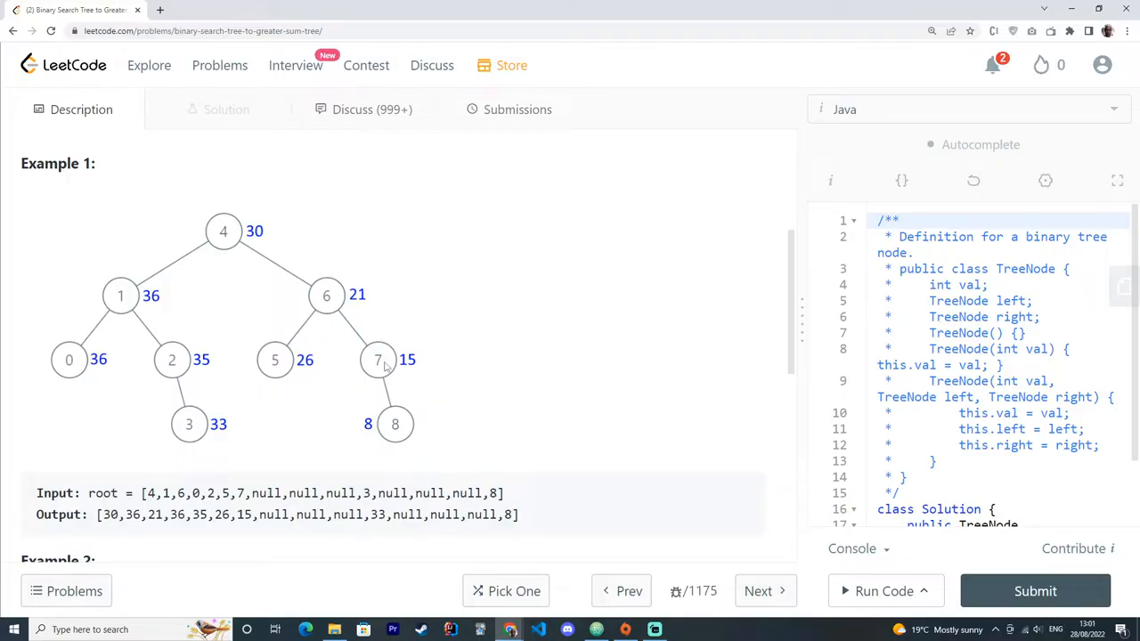
pyautogui.moveTo(328, 295)
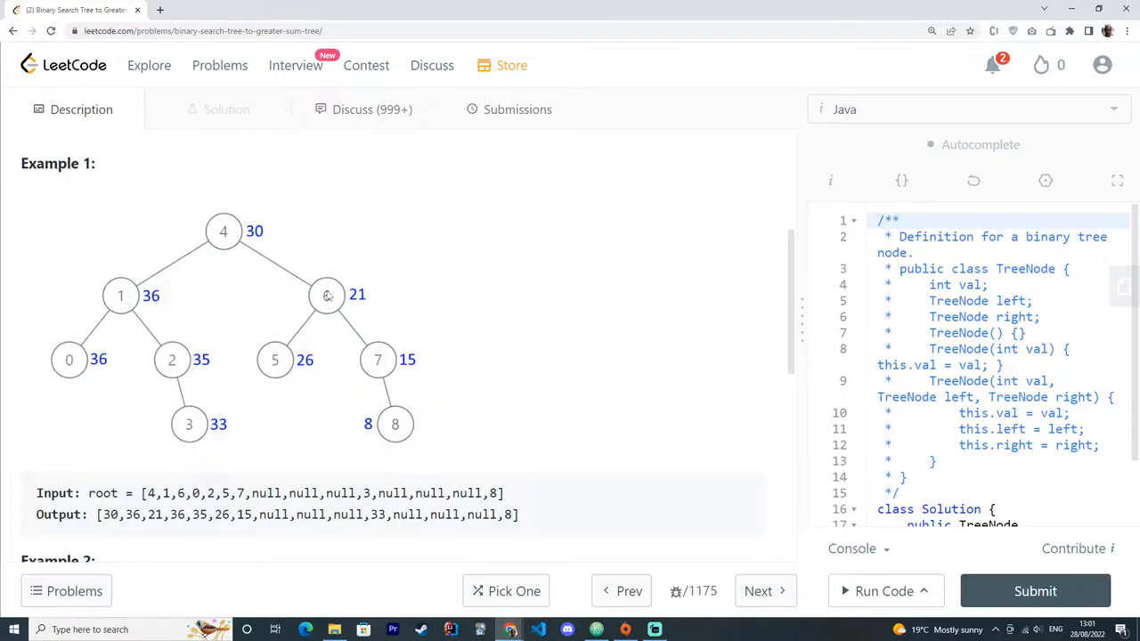
pyautogui.moveTo(367, 296)
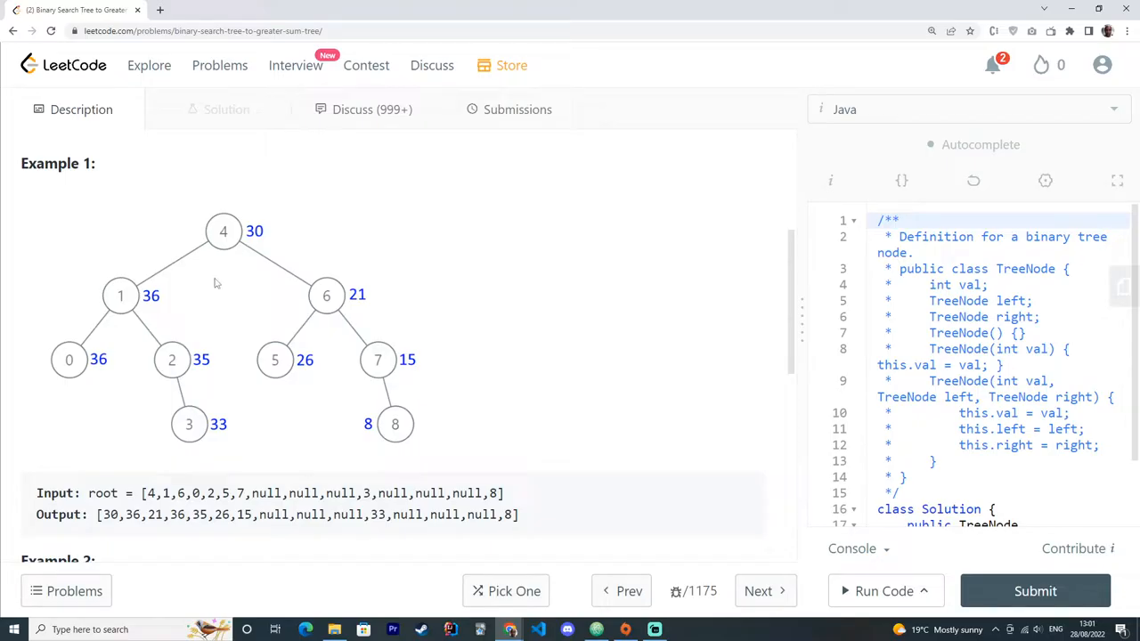
pyautogui.moveTo(88, 306)
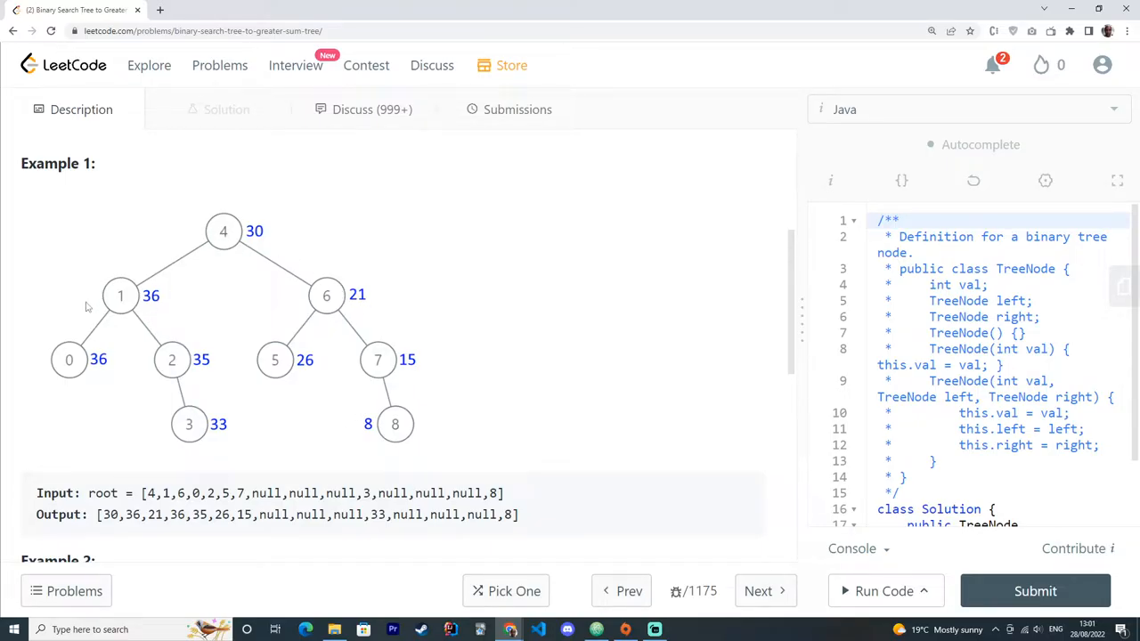
pyautogui.moveTo(388, 414)
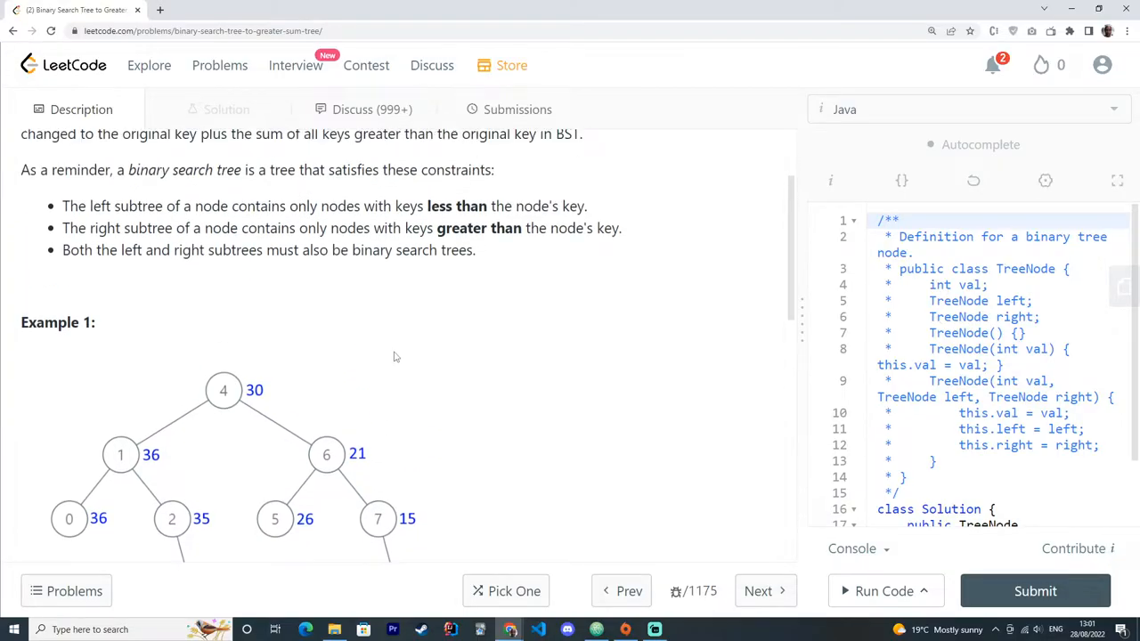
pyautogui.scroll(3)
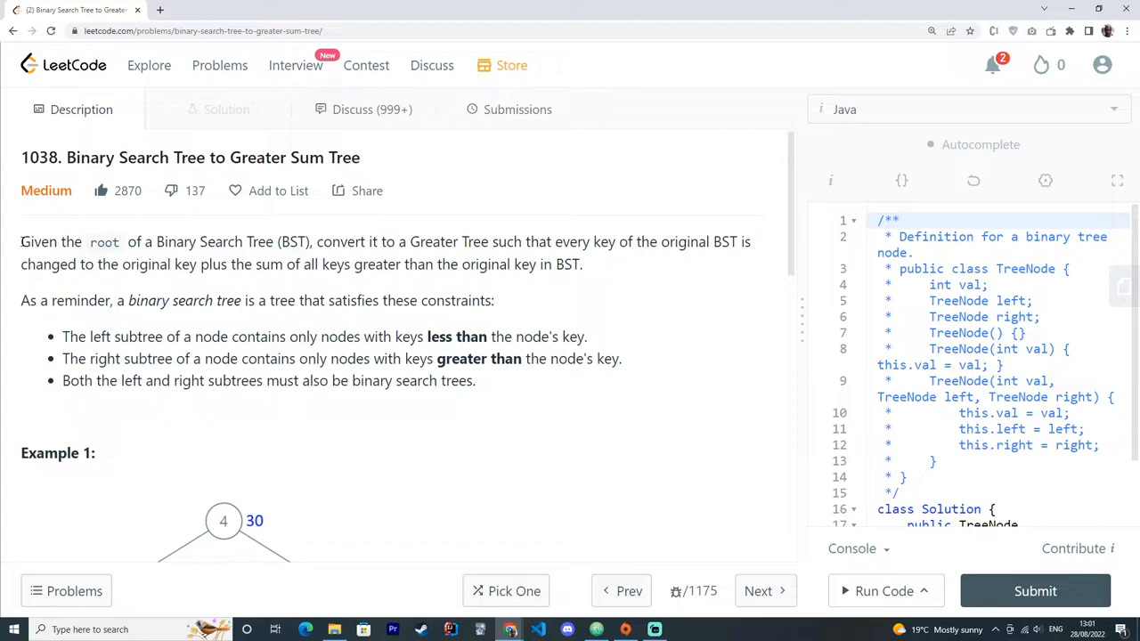
pyautogui.moveTo(437, 328)
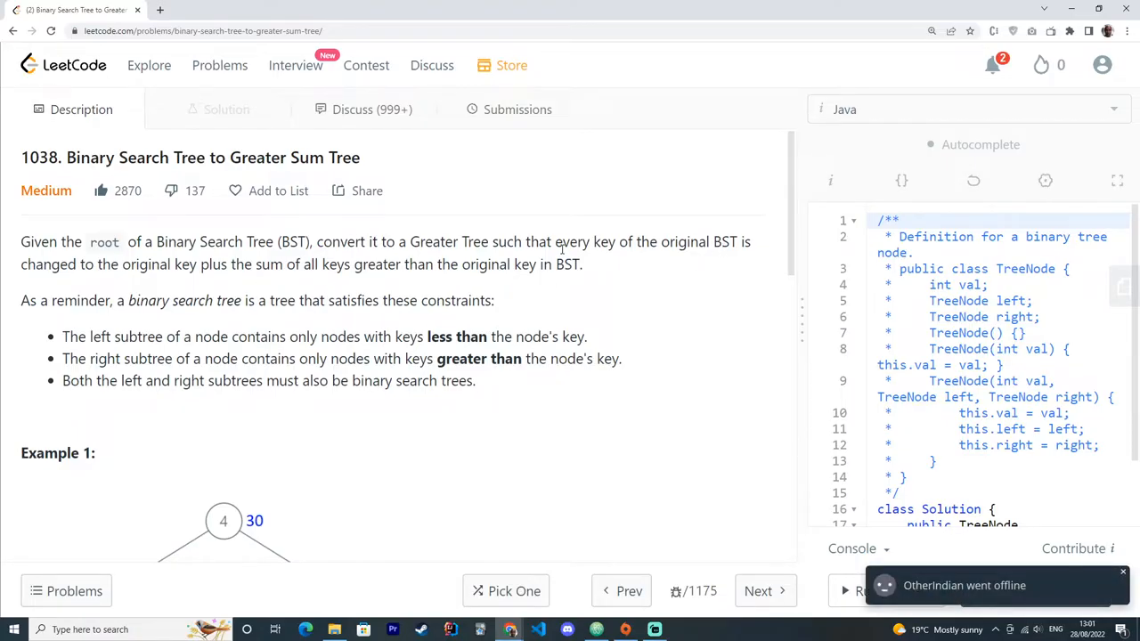
pyautogui.moveTo(420, 242); pyautogui.dragTo(531, 243)
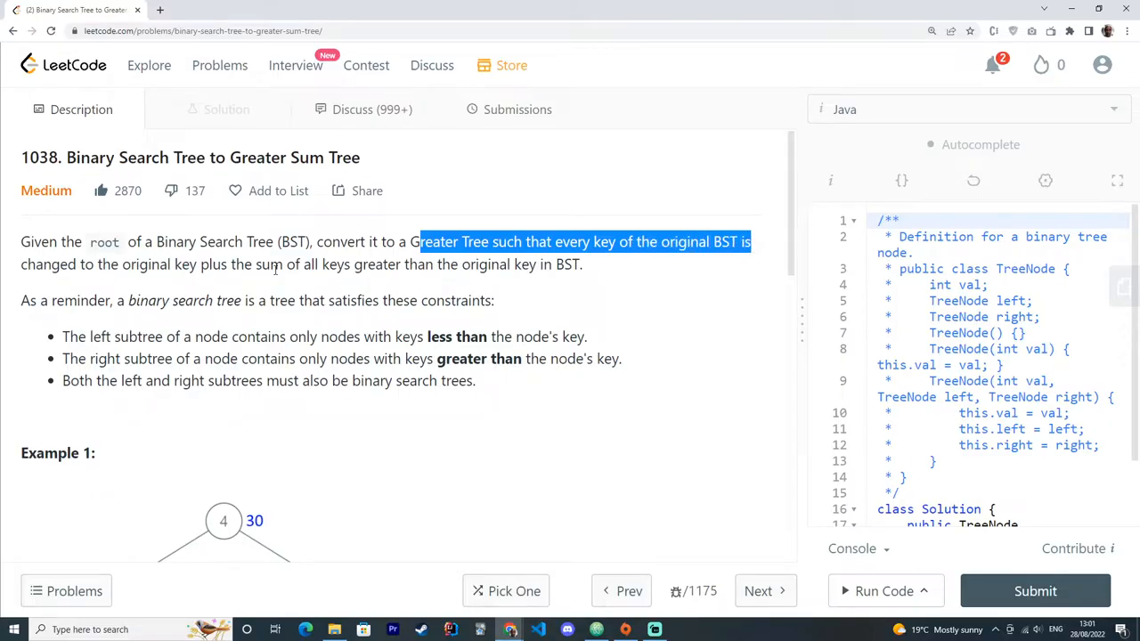
pyautogui.moveTo(417, 242); pyautogui.dragTo(119, 263)
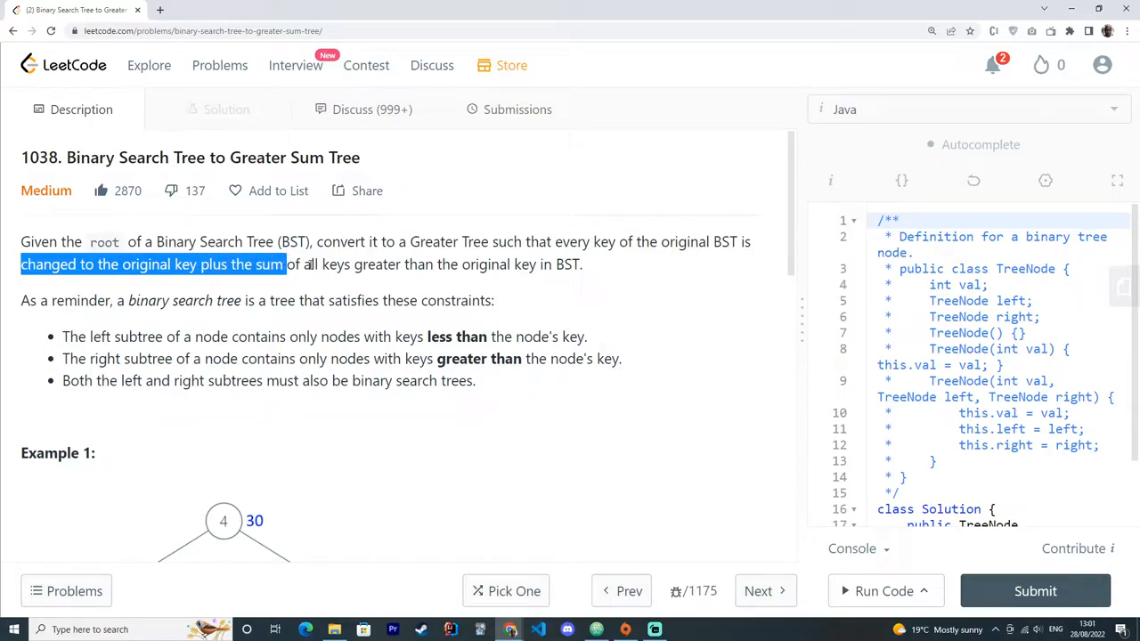
pyautogui.scroll(-3)
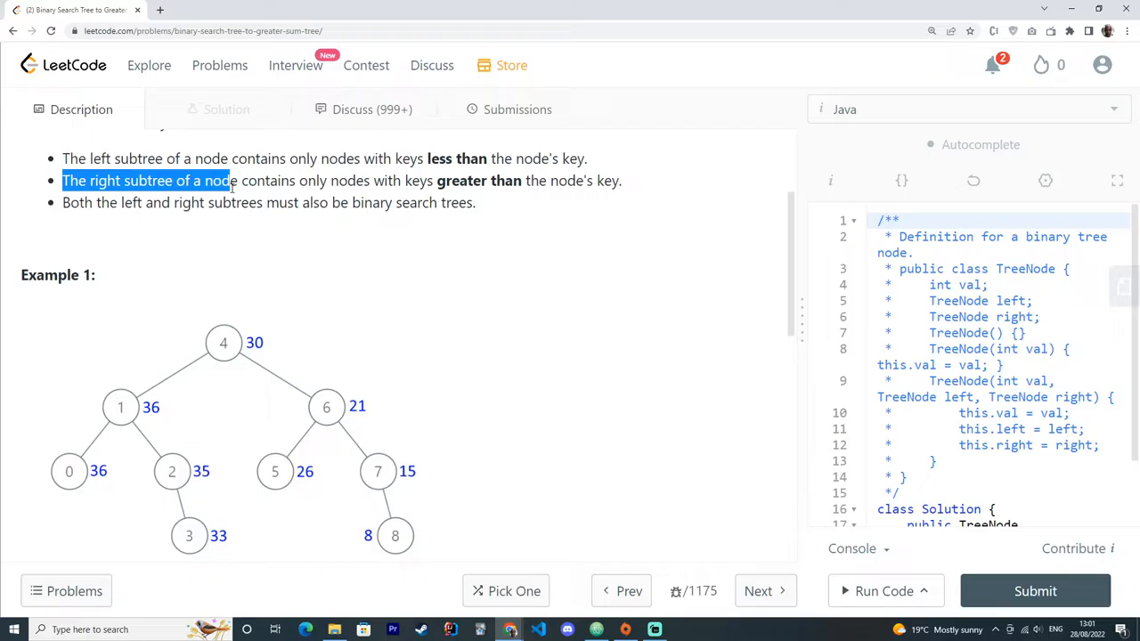
pyautogui.moveTo(230, 181); pyautogui.dragTo(347, 182)
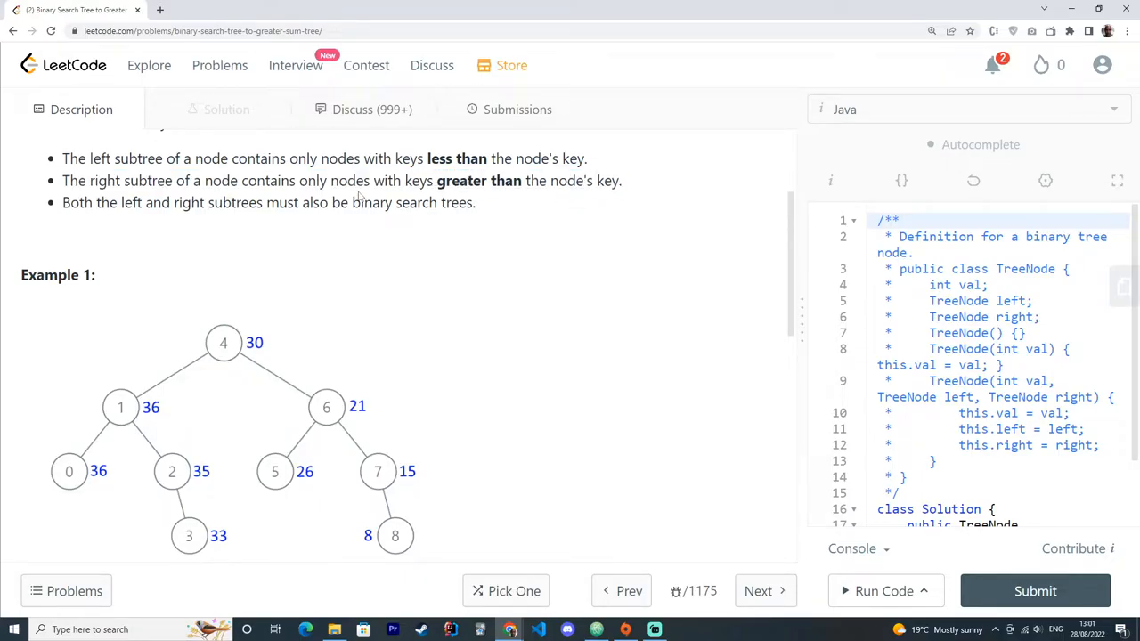
pyautogui.moveTo(295, 194)
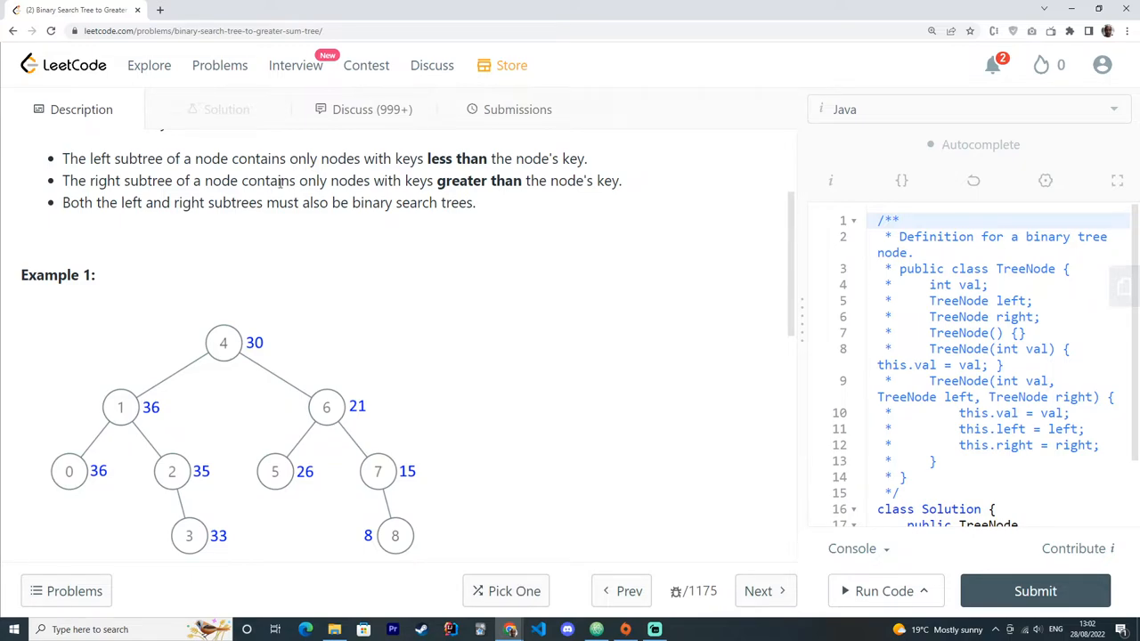
pyautogui.moveTo(406, 221)
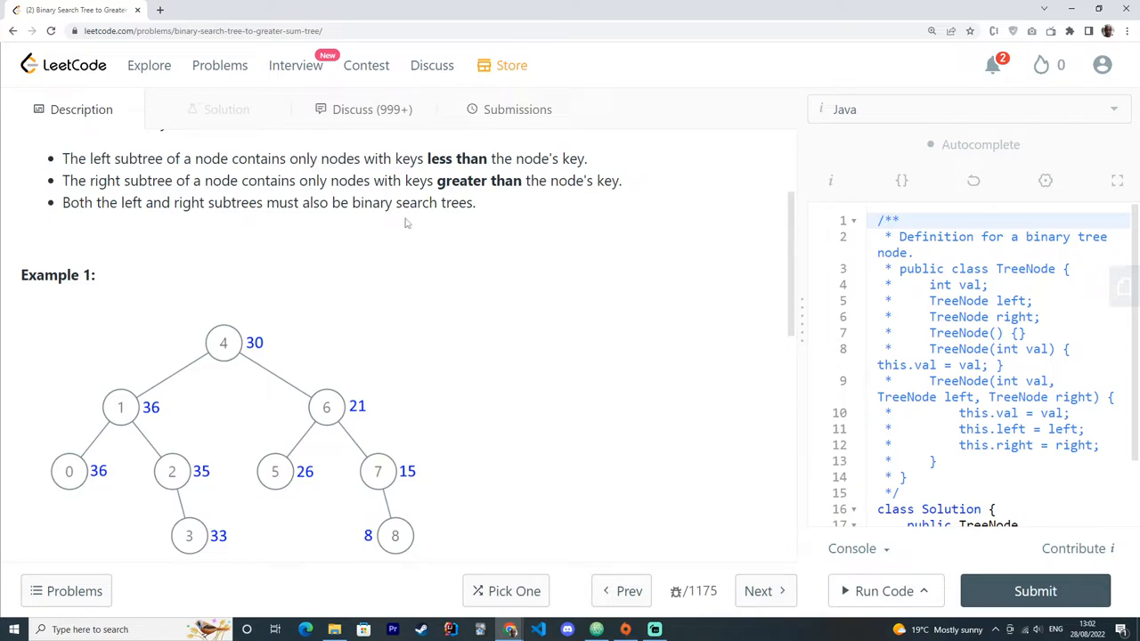
pyautogui.scroll(-3)
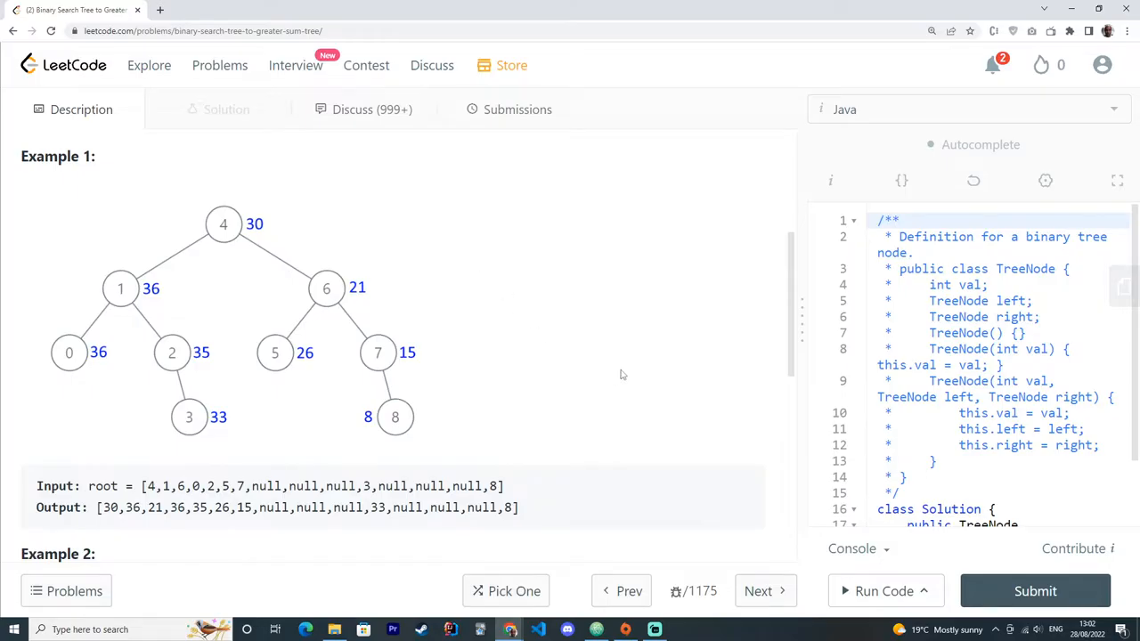
pyautogui.moveTo(385, 385)
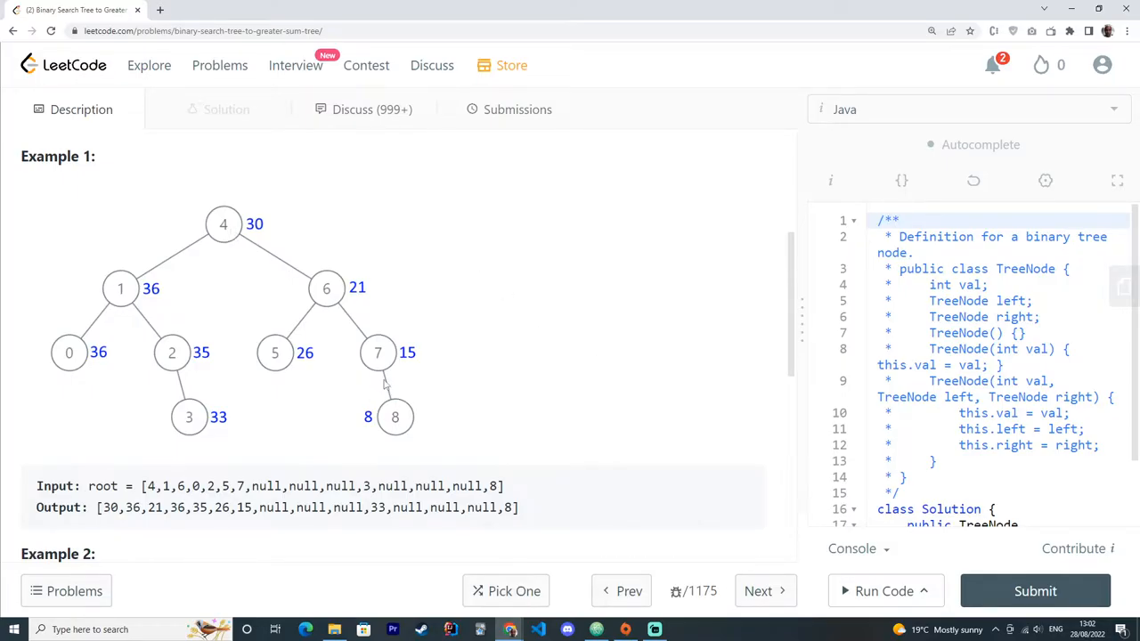
pyautogui.moveTo(110, 342)
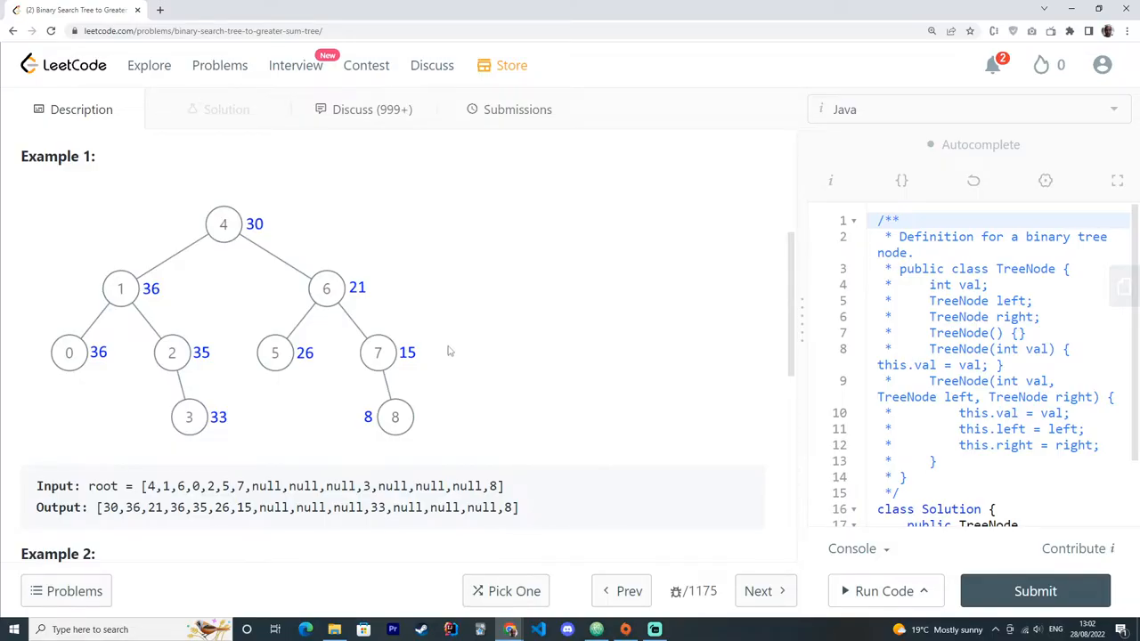
pyautogui.moveTo(739, 336)
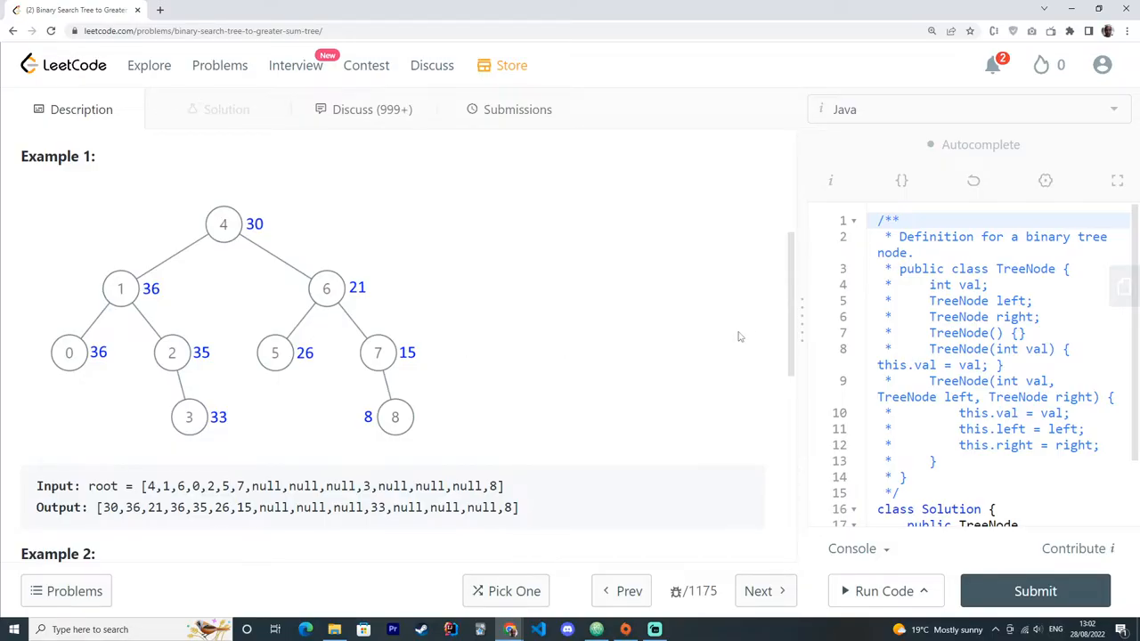
pyautogui.moveTo(806, 339)
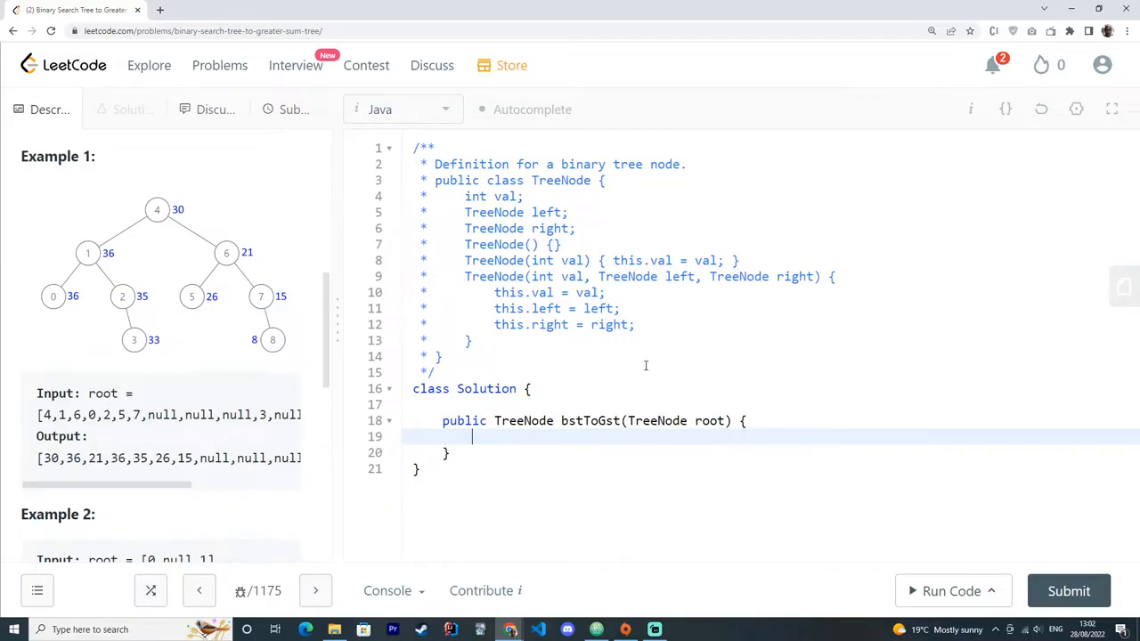
pyautogui.moveTo(646, 403)
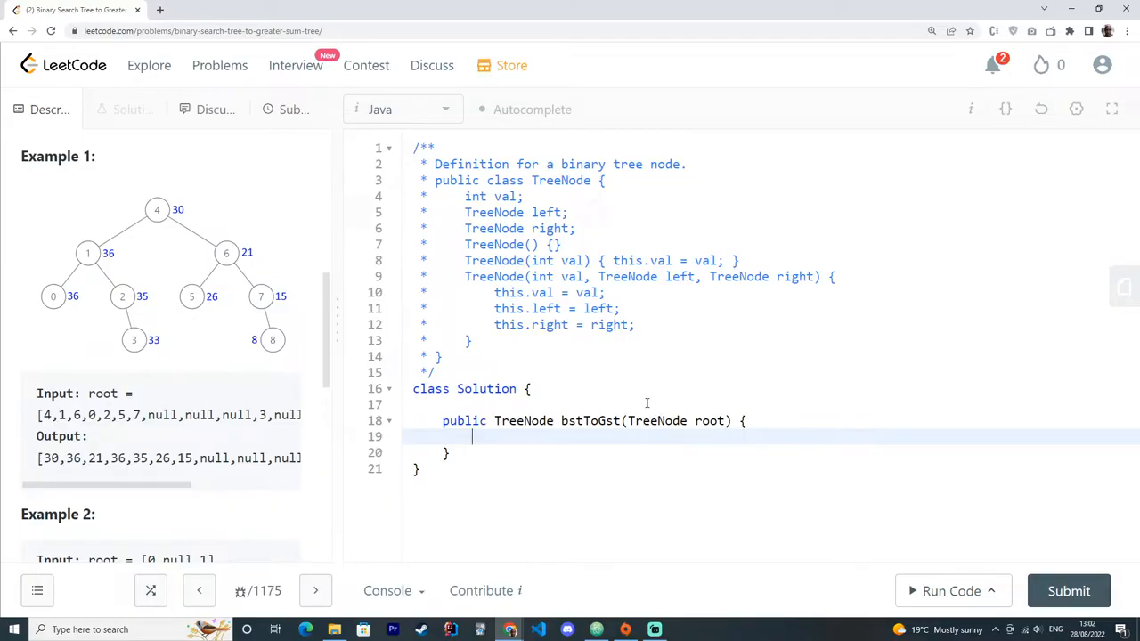
# Declare a private int sum field above the bstToGst method
pyautogui.press('enter')
pyautogui.write('private')
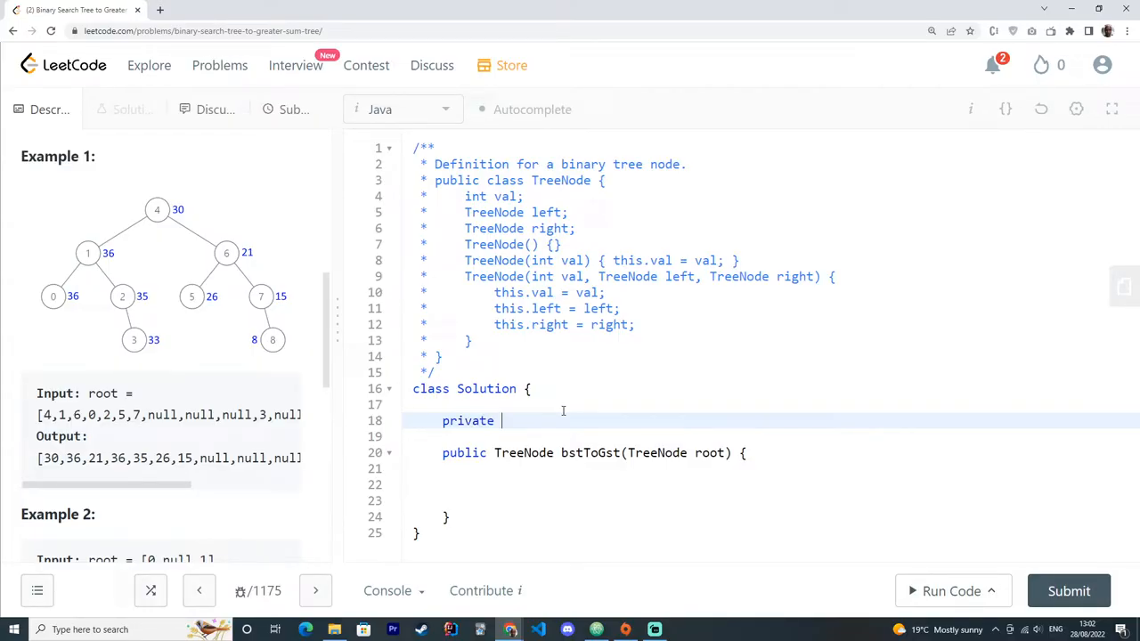
pyautogui.write('int sum;')
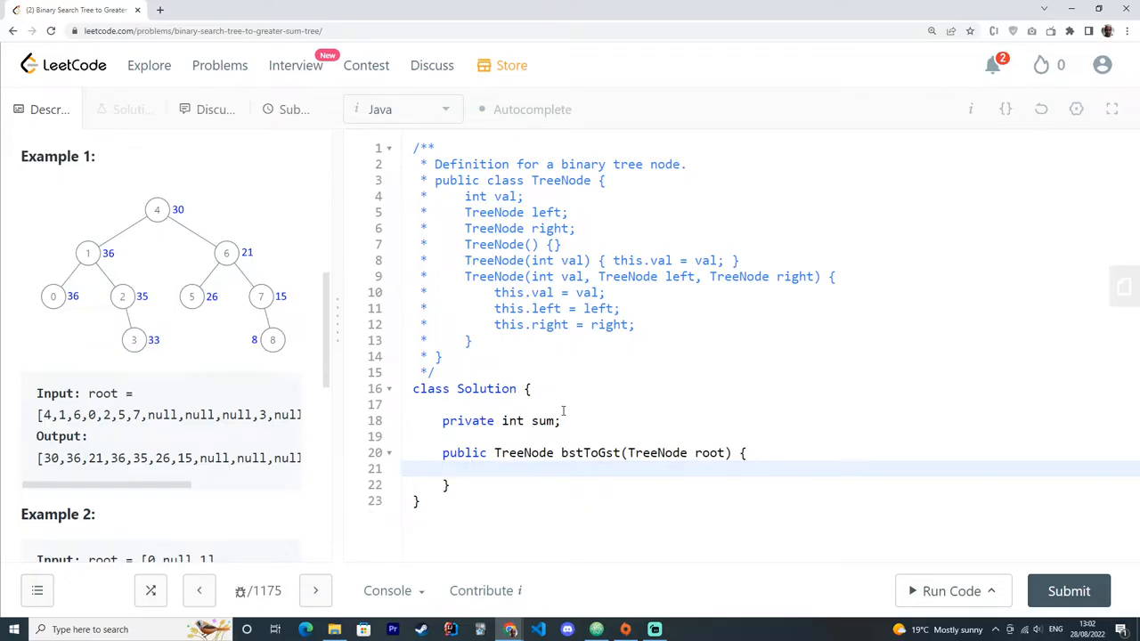
# Make bstToGst call dfs(root) and then return root
pyautogui.write('dfs(')
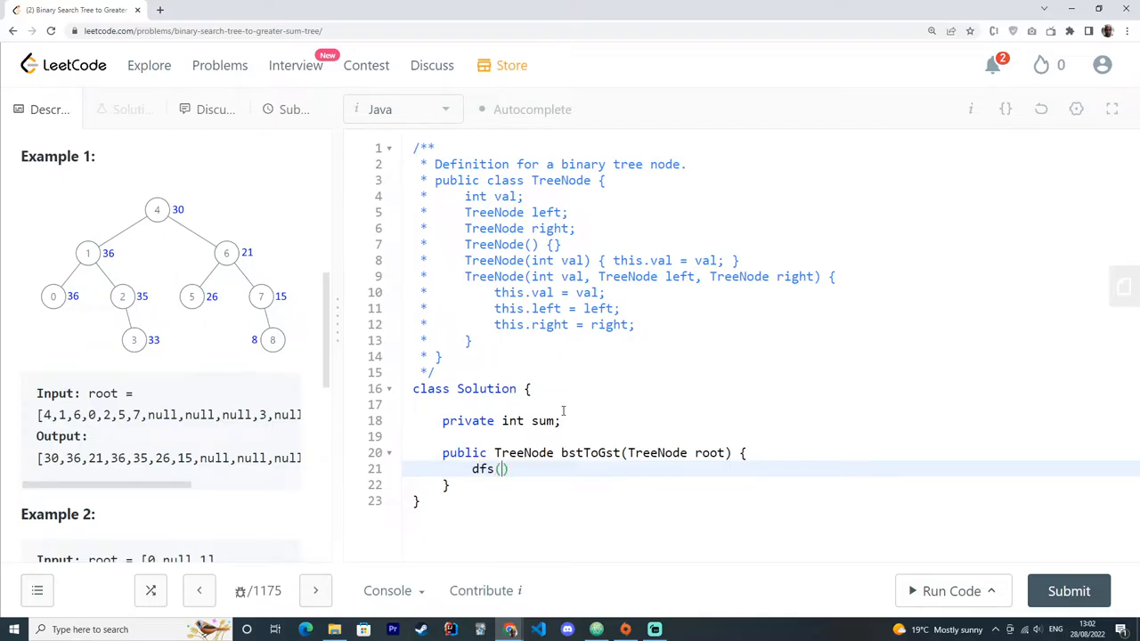
pyautogui.write('root);')
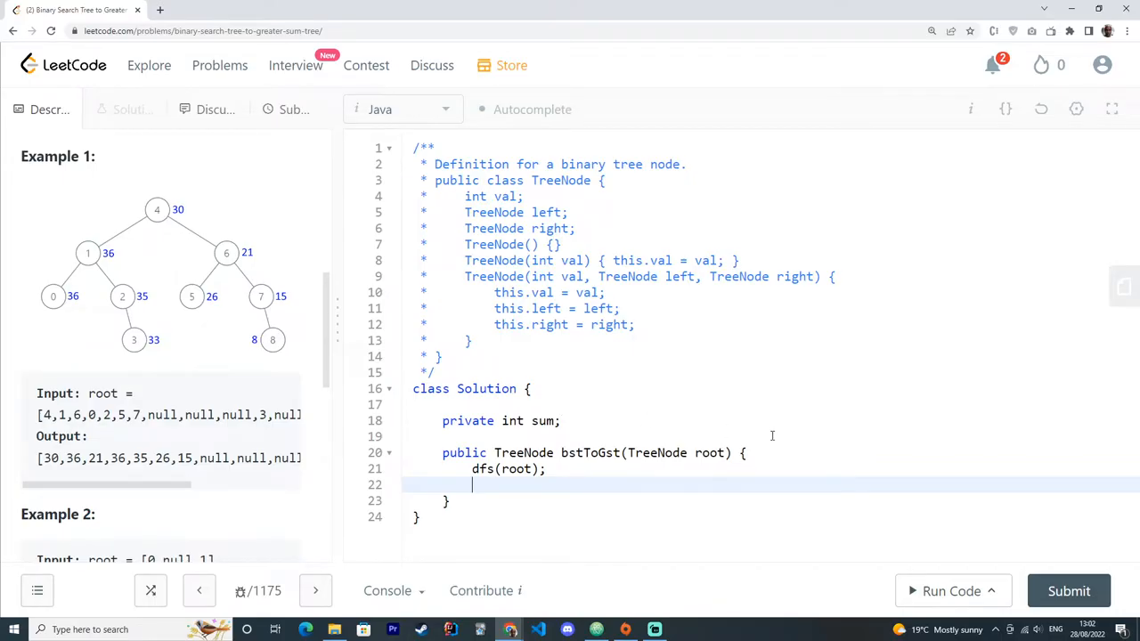
pyautogui.write('return n')
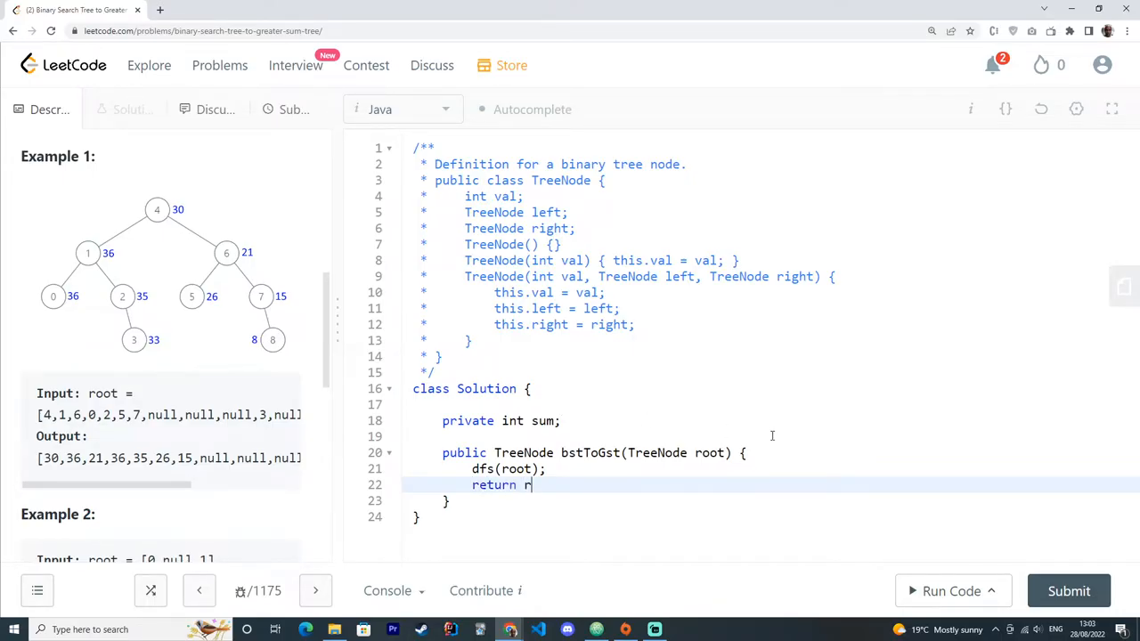
pyautogui.write('oot;')
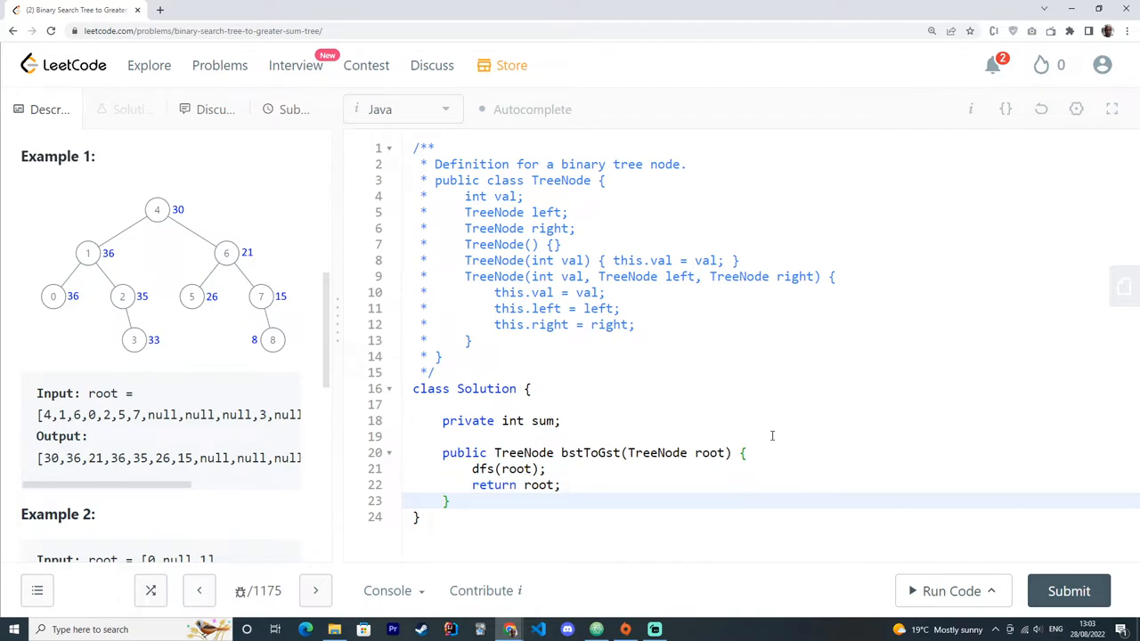
pyautogui.moveTo(151, 187)
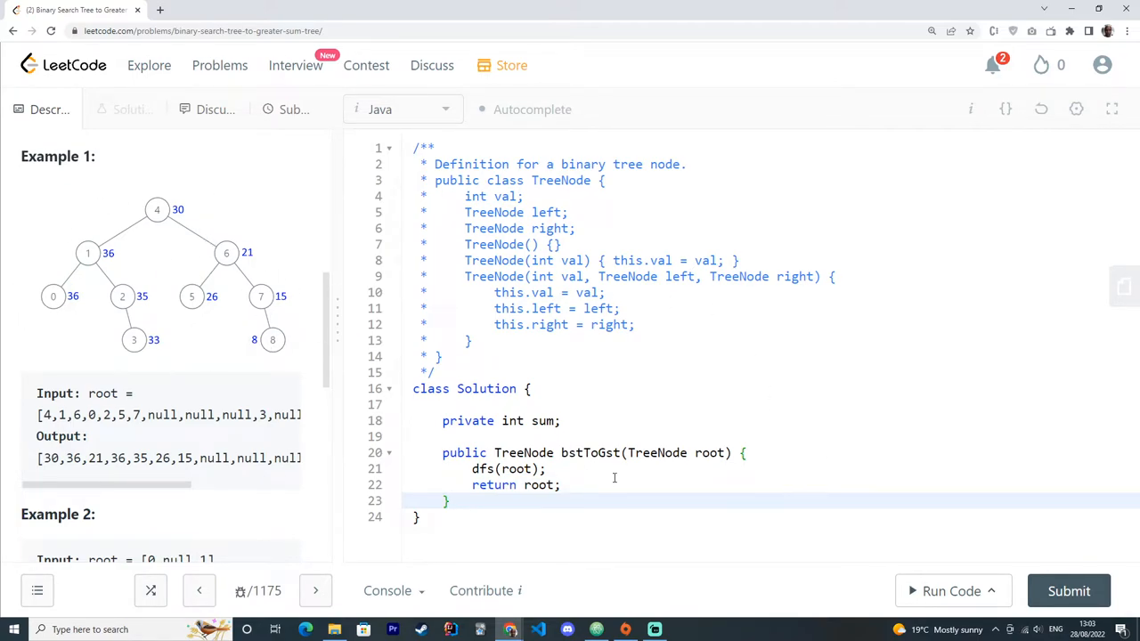
# Declare a private void dfs(TreeNode root) helper method
pyautogui.write('private')
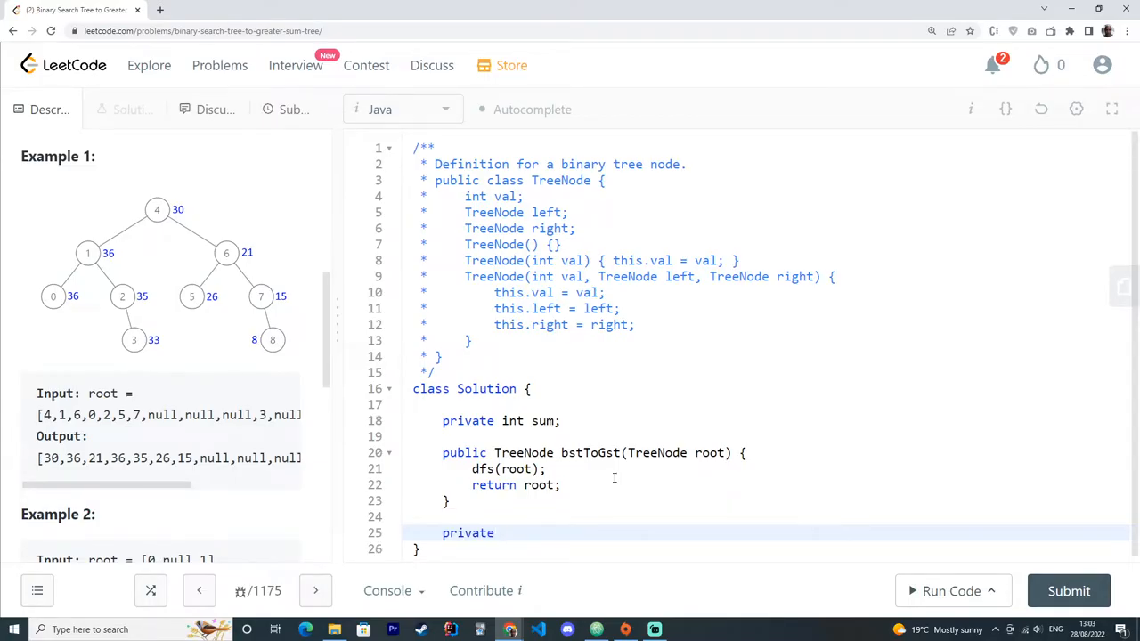
pyautogui.write('void')
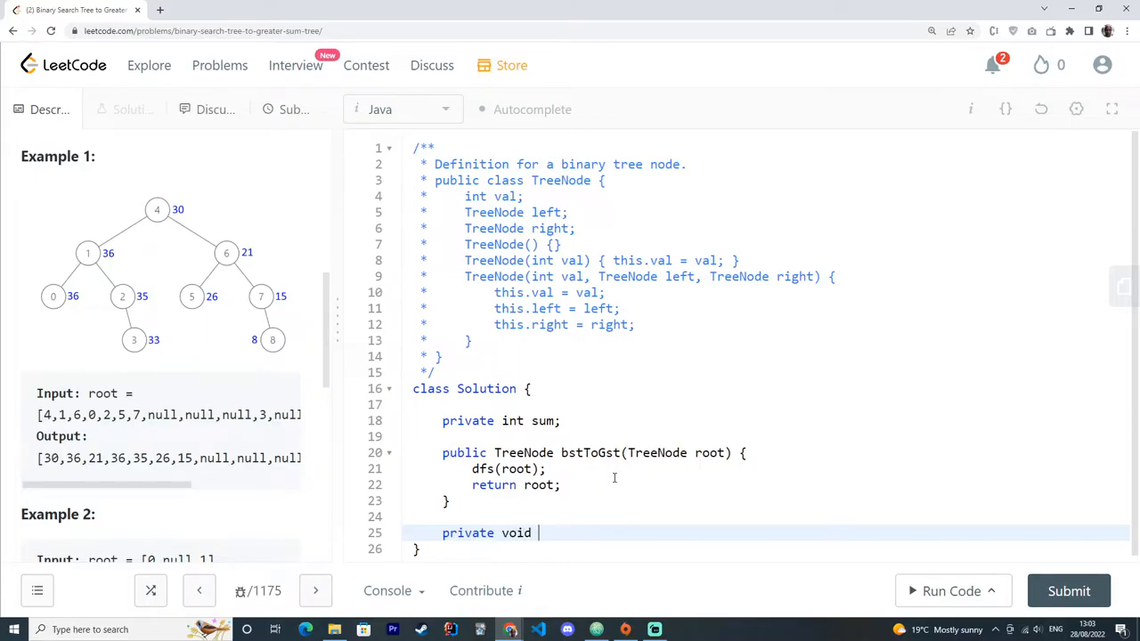
pyautogui.write('dfs(TreeNode')
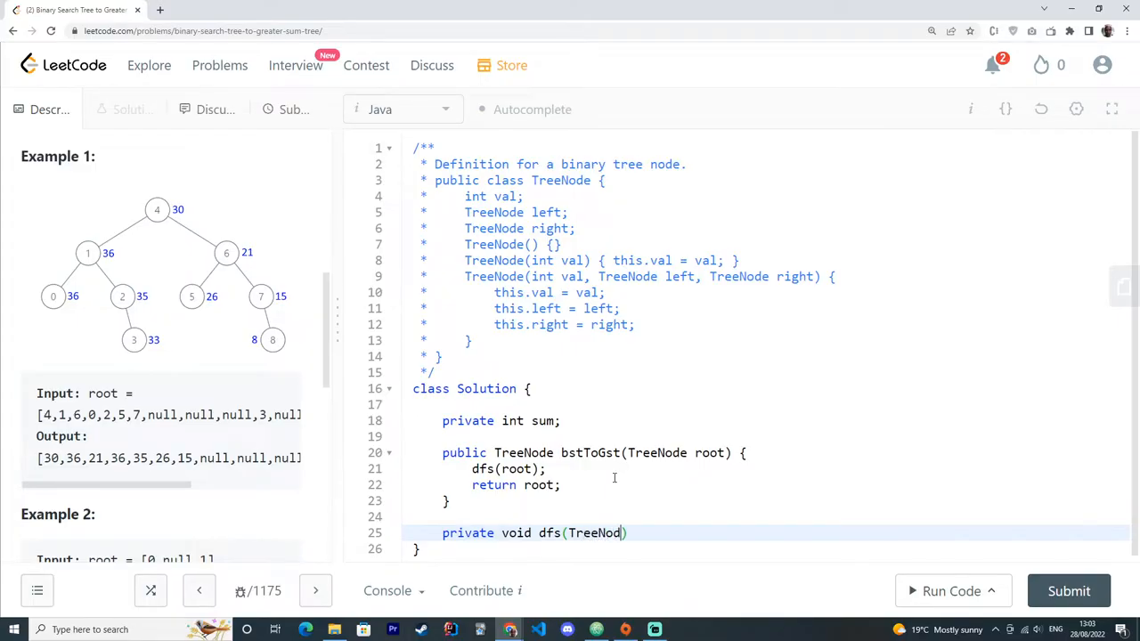
pyautogui.write('root) {')
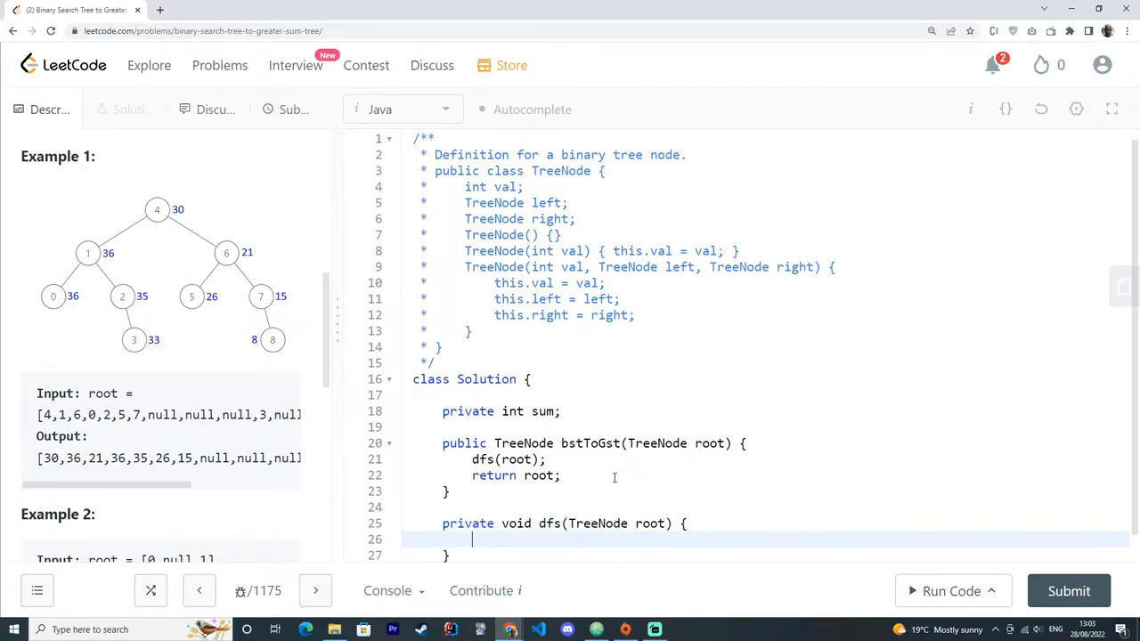
pyautogui.scroll(-3)
pyautogui.write('if (root ')
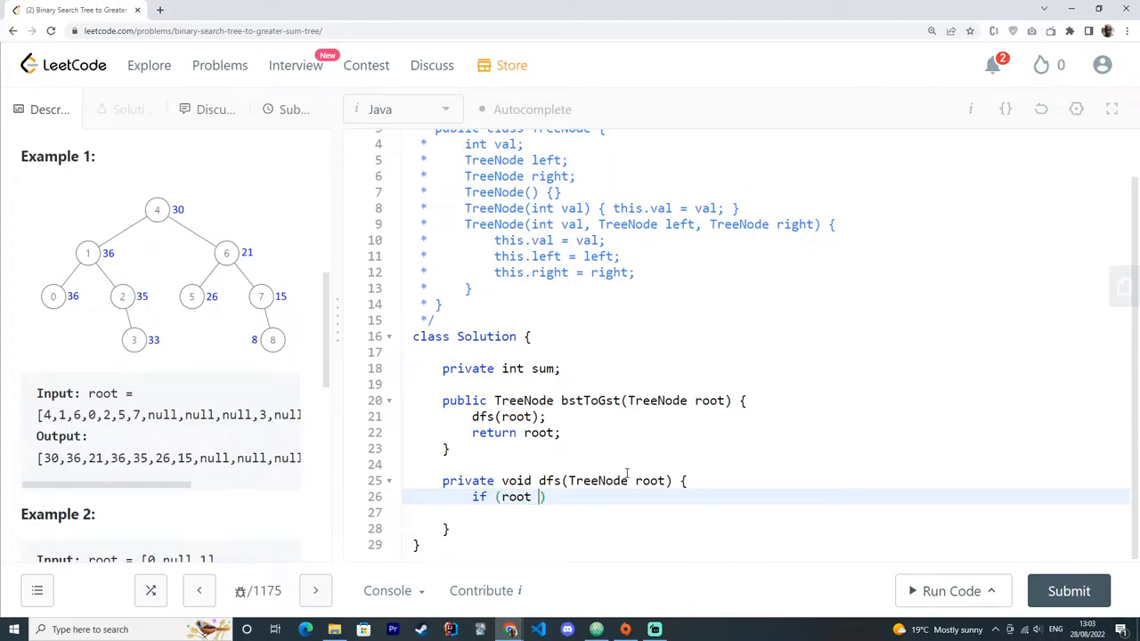
# In dfs, return when root == null, then recurse with dfs(root.right)
pyautogui.write('== null')
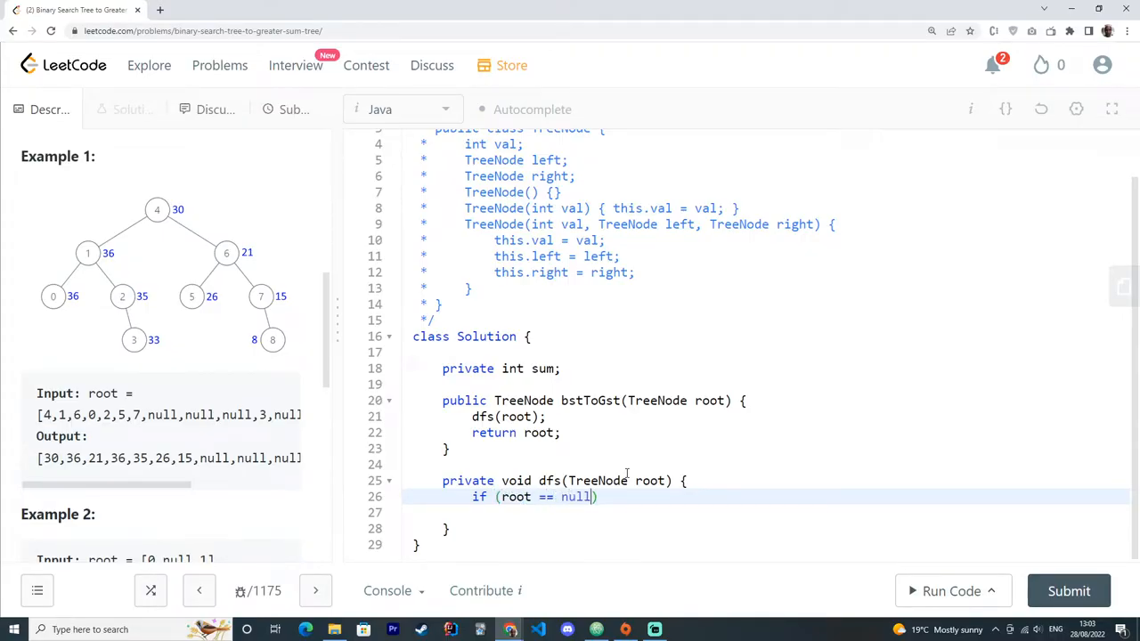
pyautogui.write('return;')
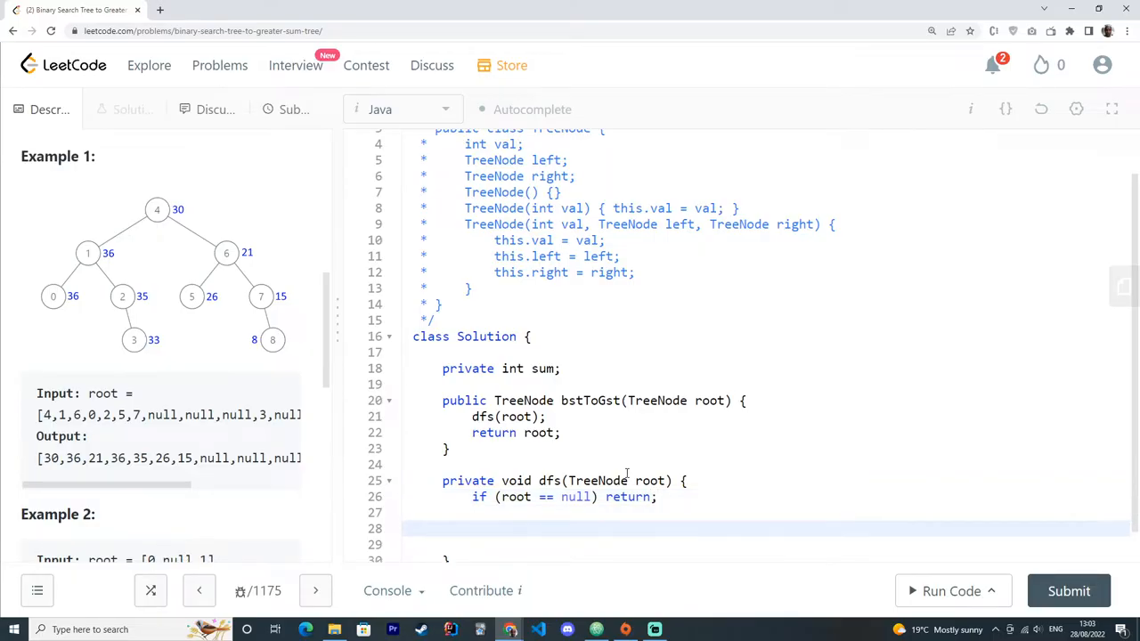
pyautogui.write('dfs')
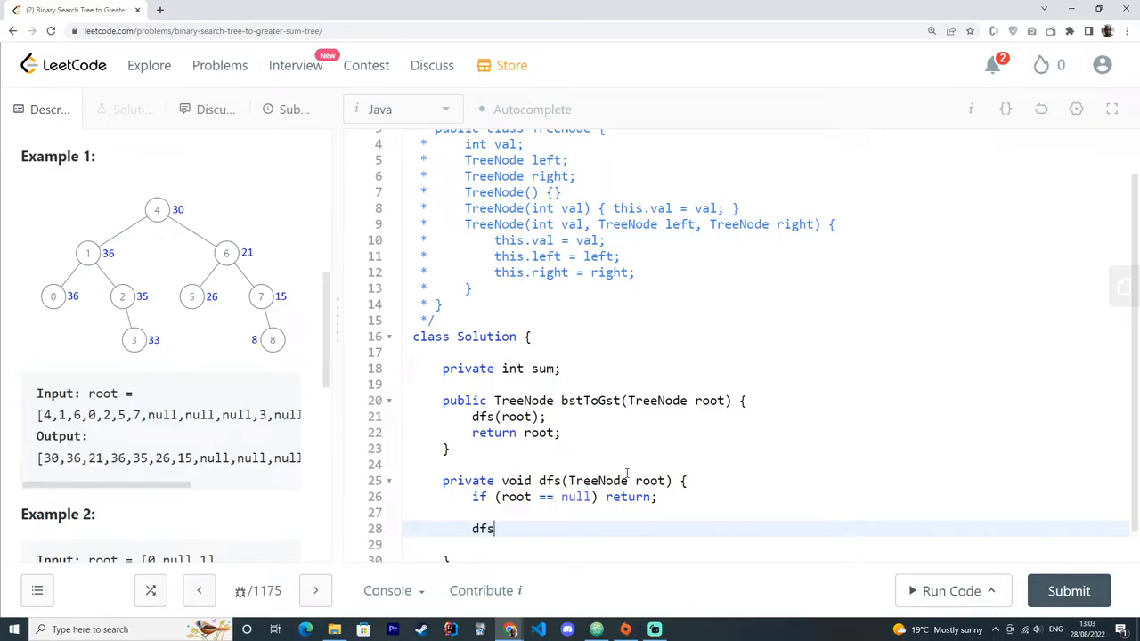
pyautogui.write('(root.')
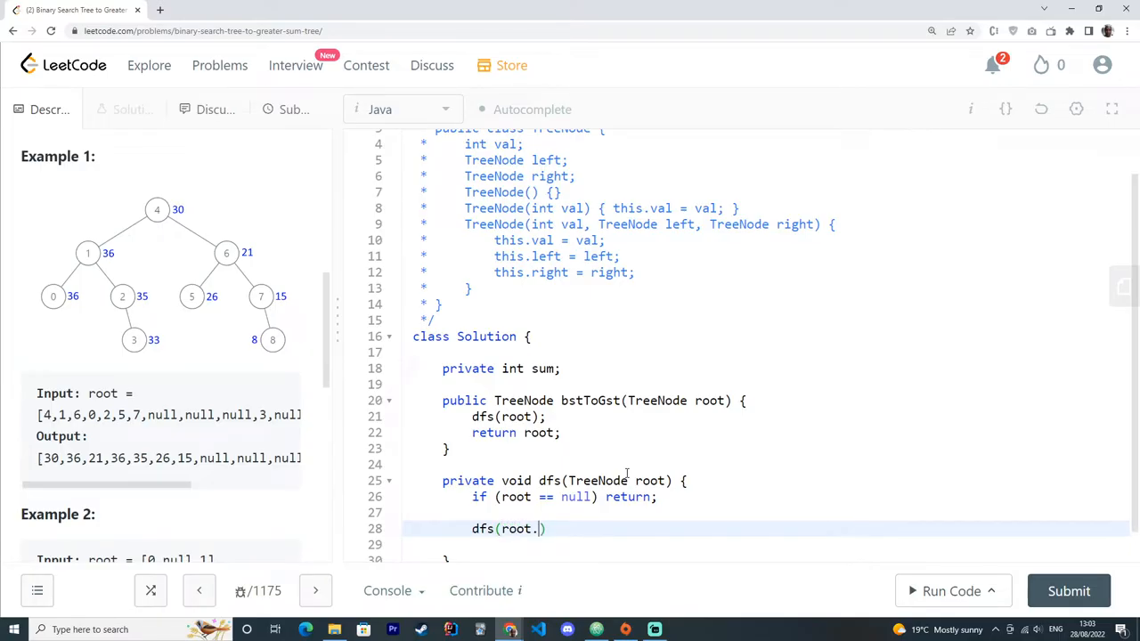
pyautogui.write('right)')
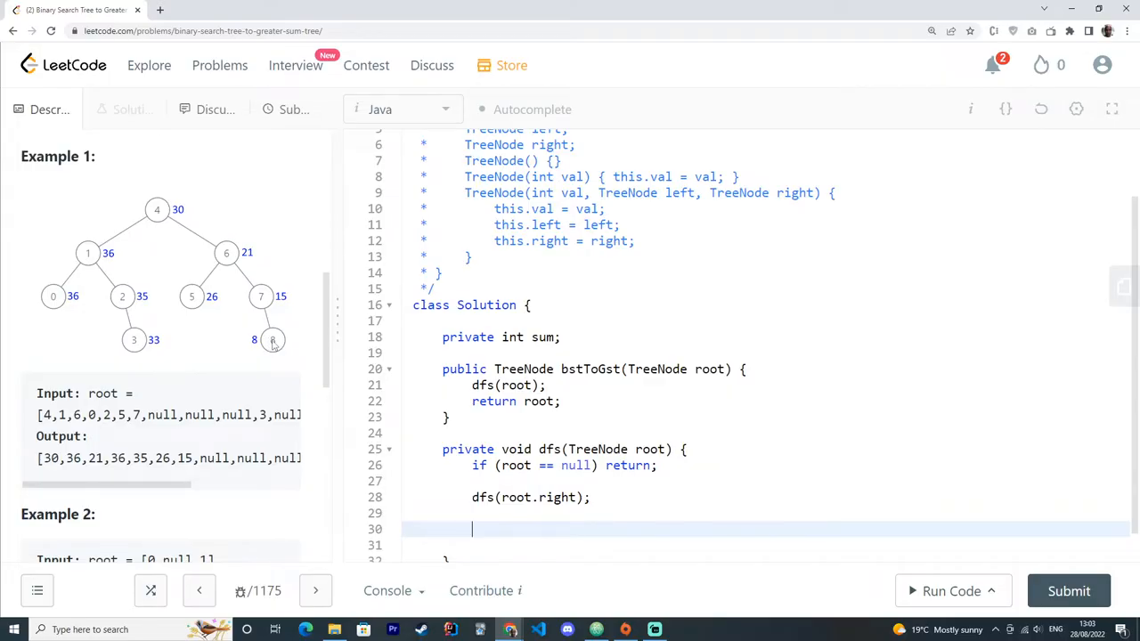
pyautogui.moveTo(275, 345)
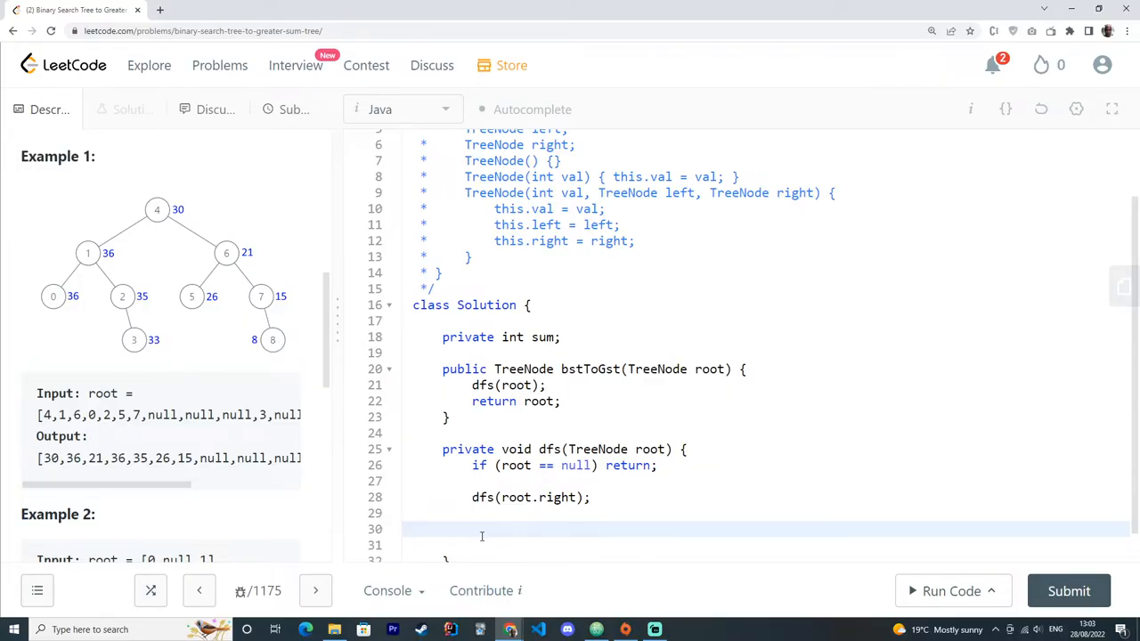
# Add the running sum to the node with root.val += sum
pyautogui.write('root.val')
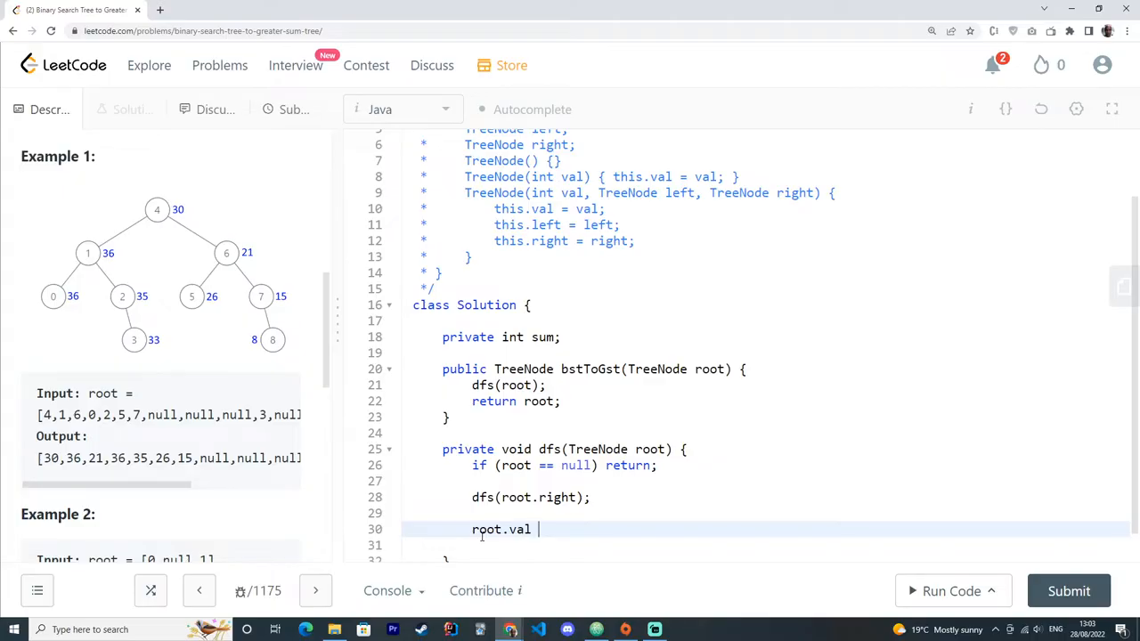
pyautogui.write('+= su')
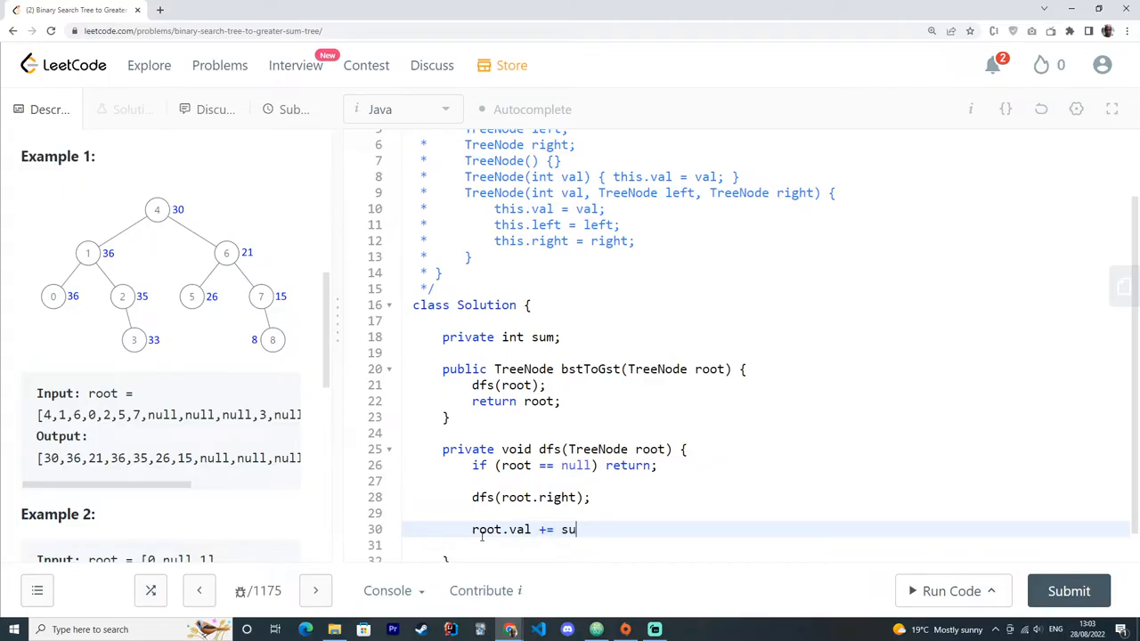
pyautogui.write('m;')
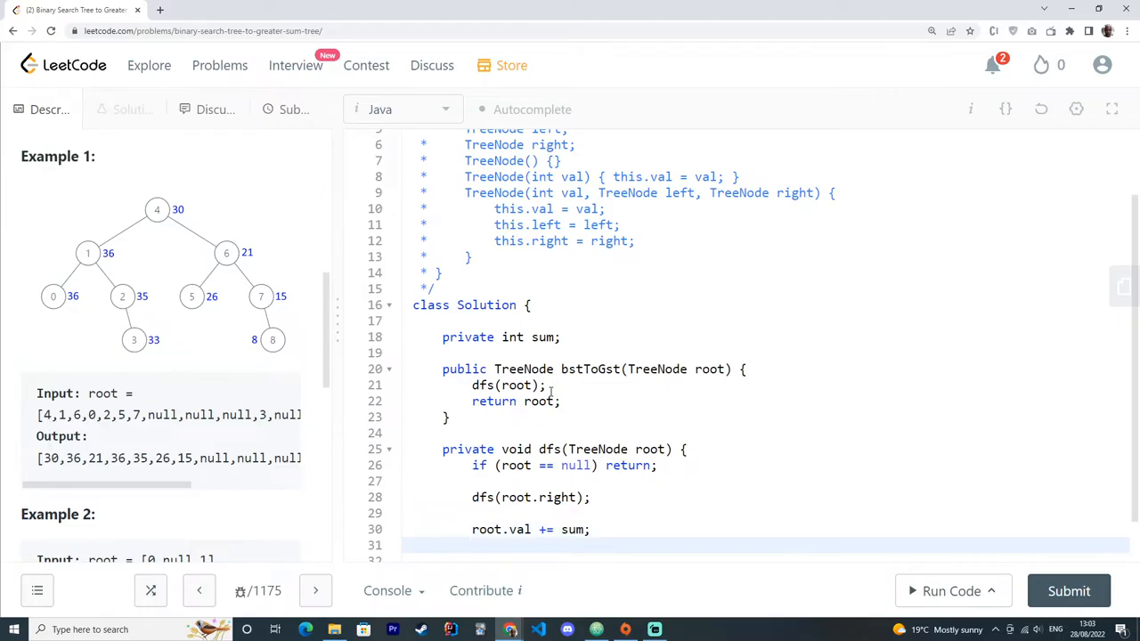
# Set sum = root.val when root.val > sum, then recurse with dfs(root.left)
pyautogui.write('if (')
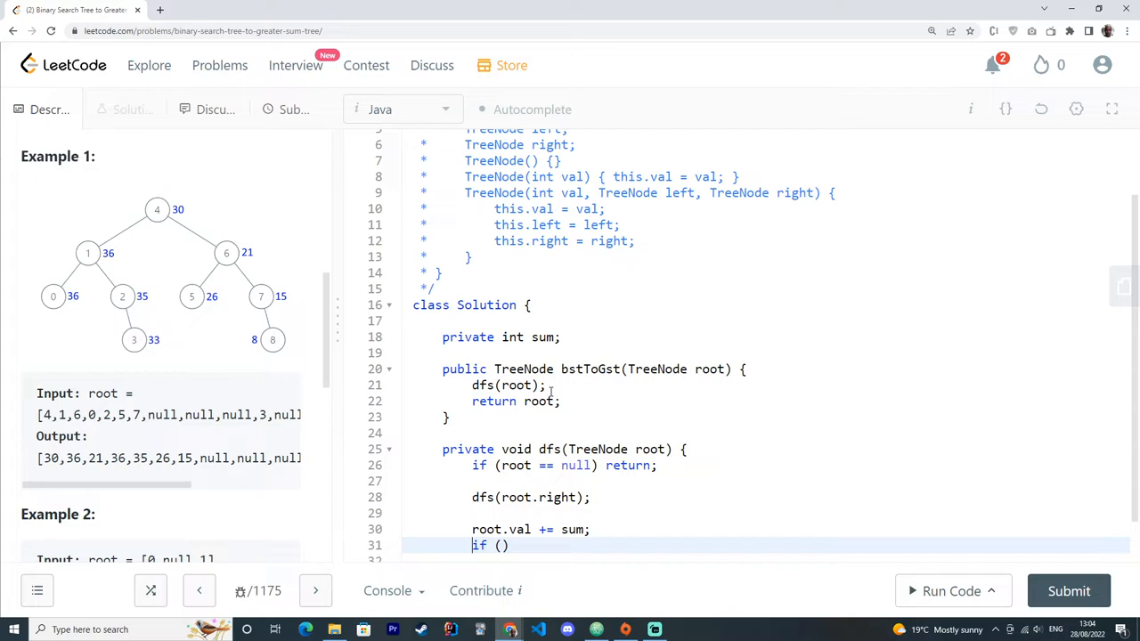
pyautogui.write('()')
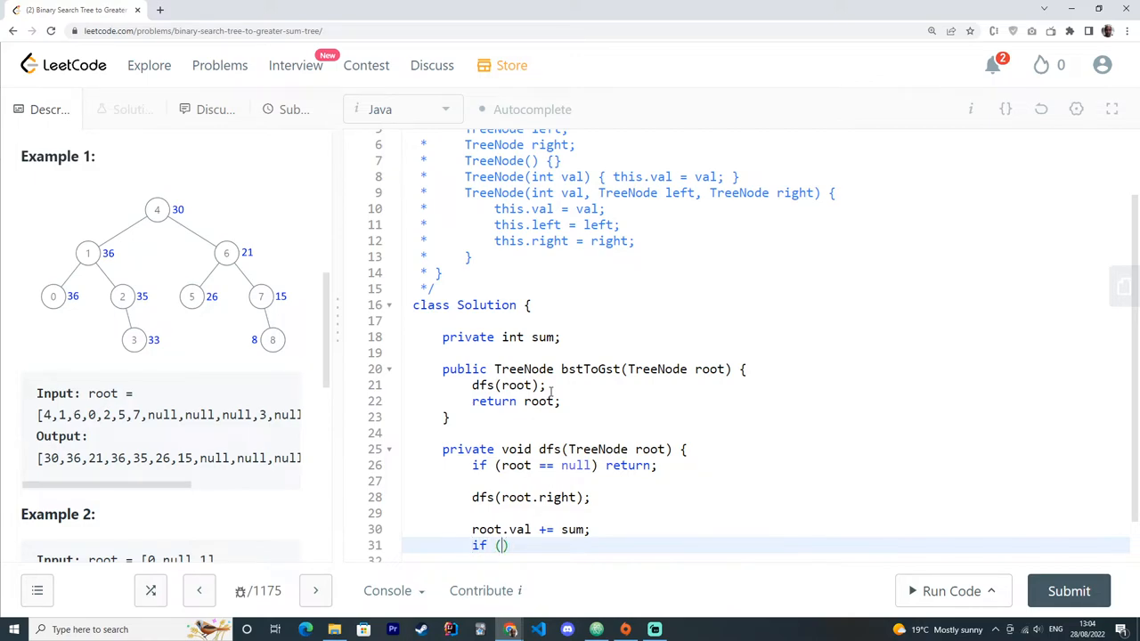
pyautogui.write('sum')
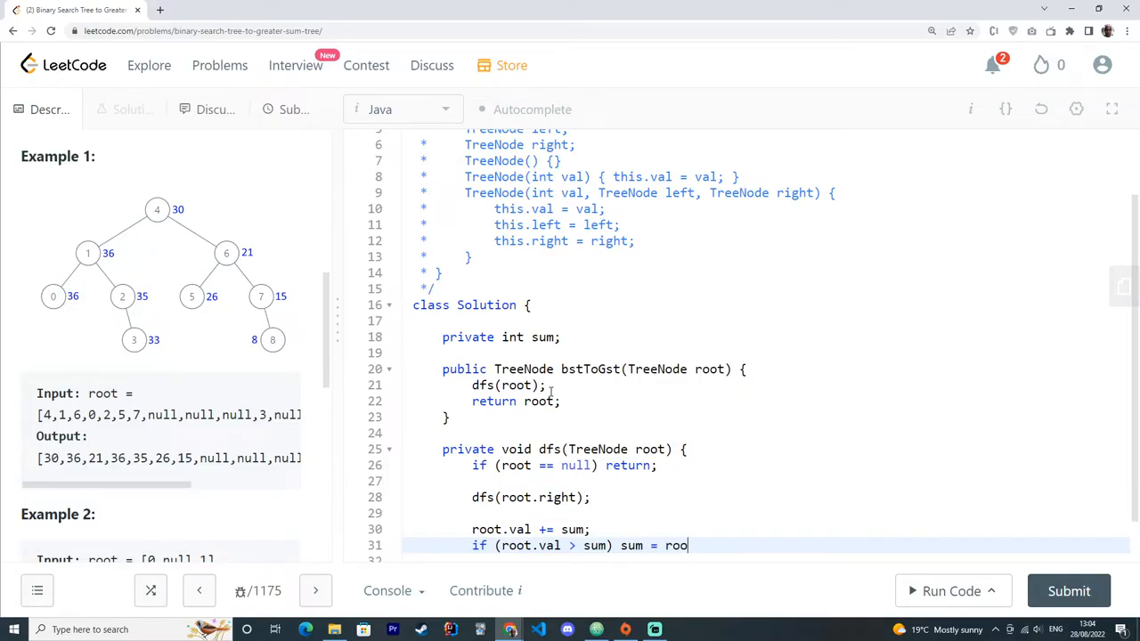
pyautogui.write('t.val;')
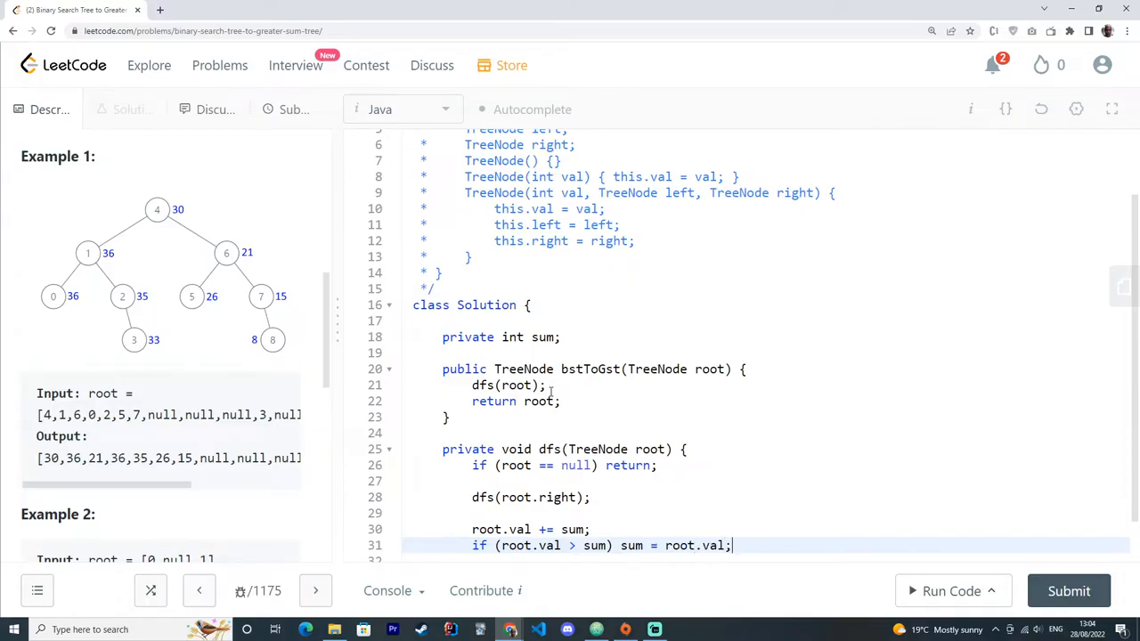
pyautogui.scroll(-3)
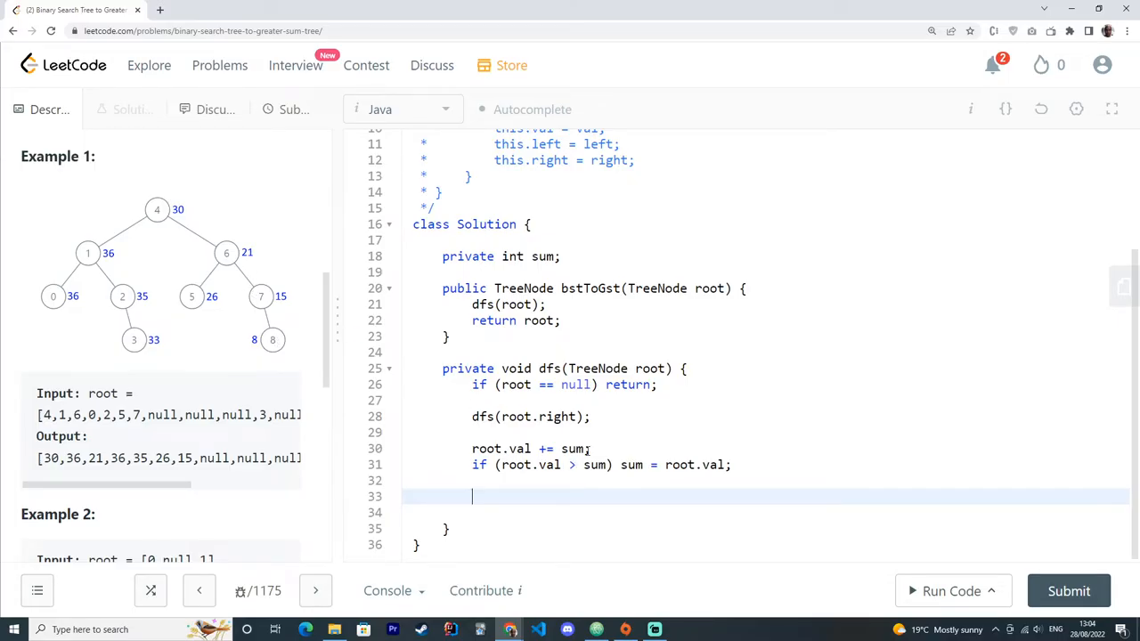
pyautogui.write('dfs(root.left);')
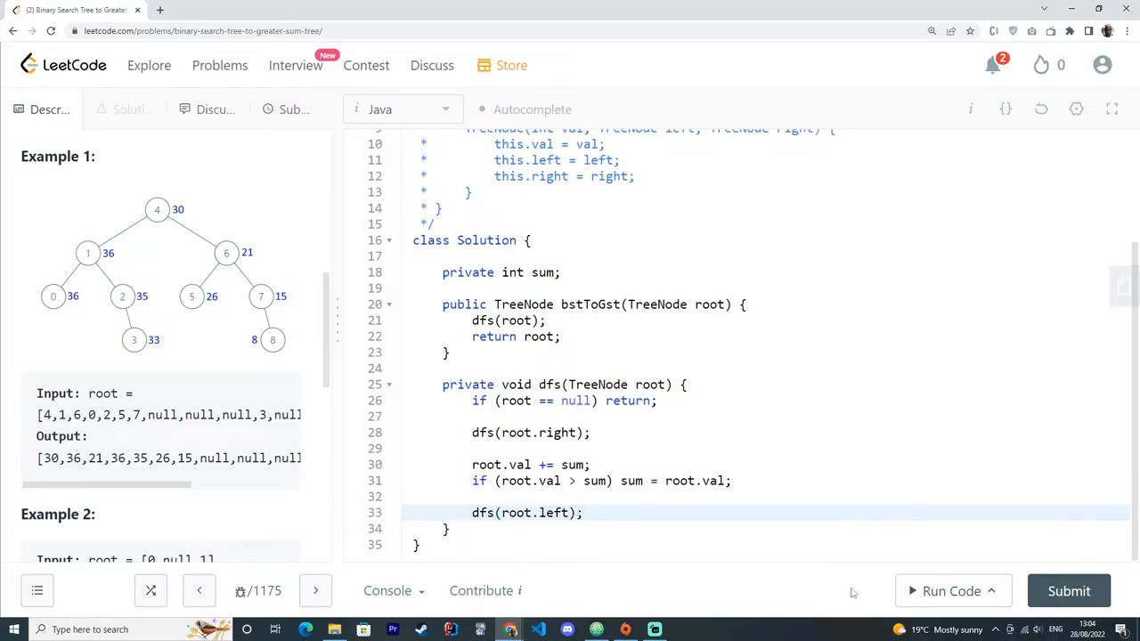
# Run on Example 1 to get Accepted, then simplify line 31 to sum = root.val
pyautogui.click(951, 591)
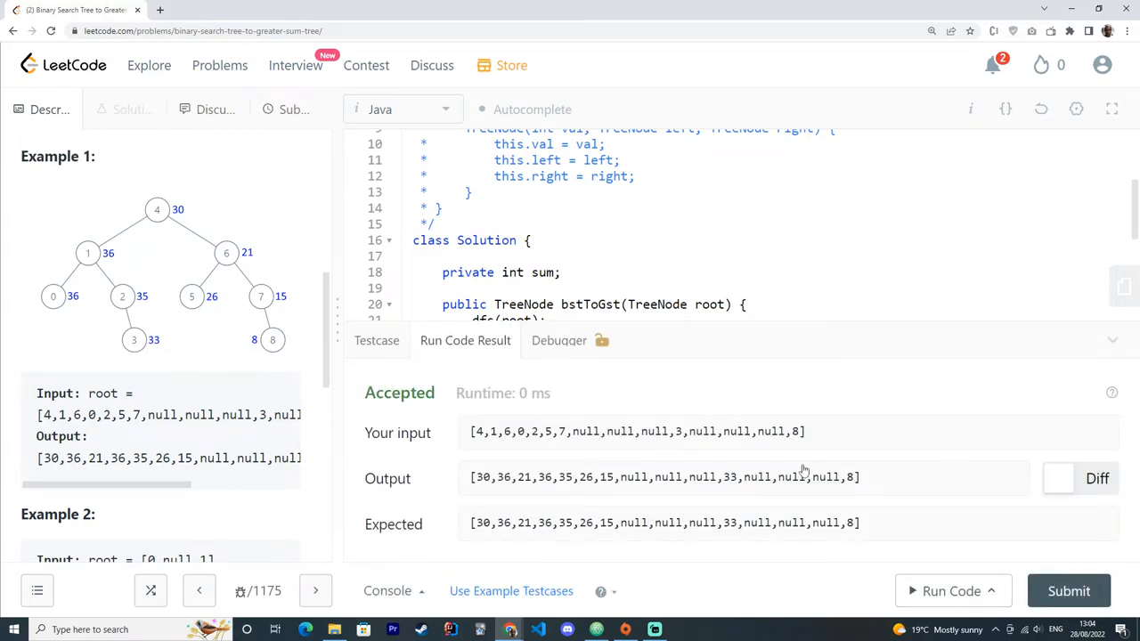
pyautogui.moveTo(1131, 228)
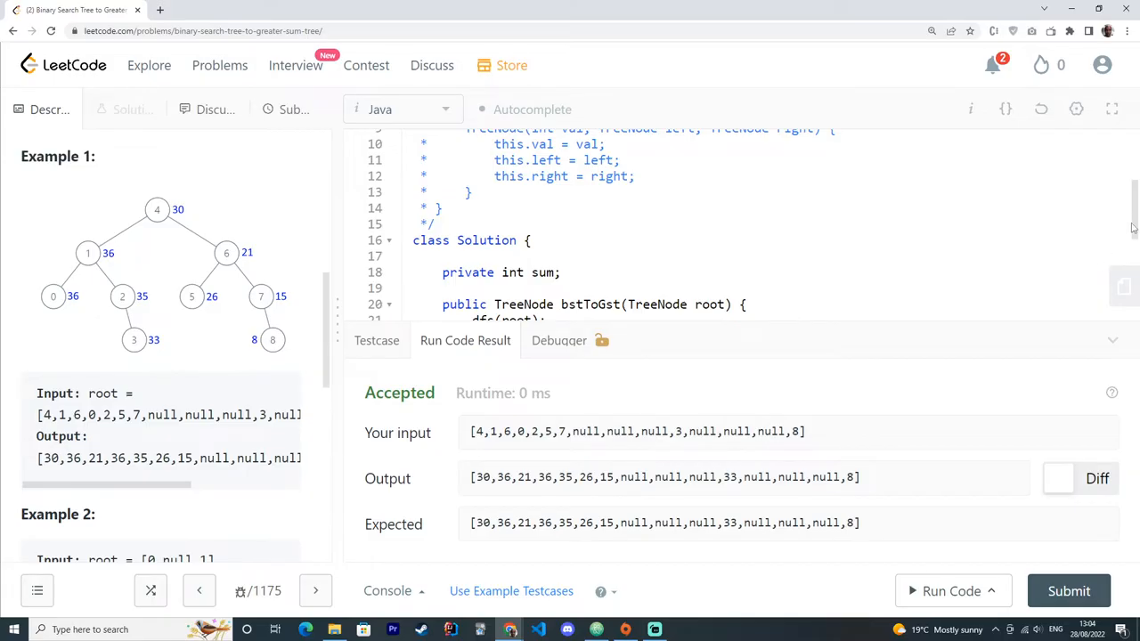
pyautogui.scroll(-3)
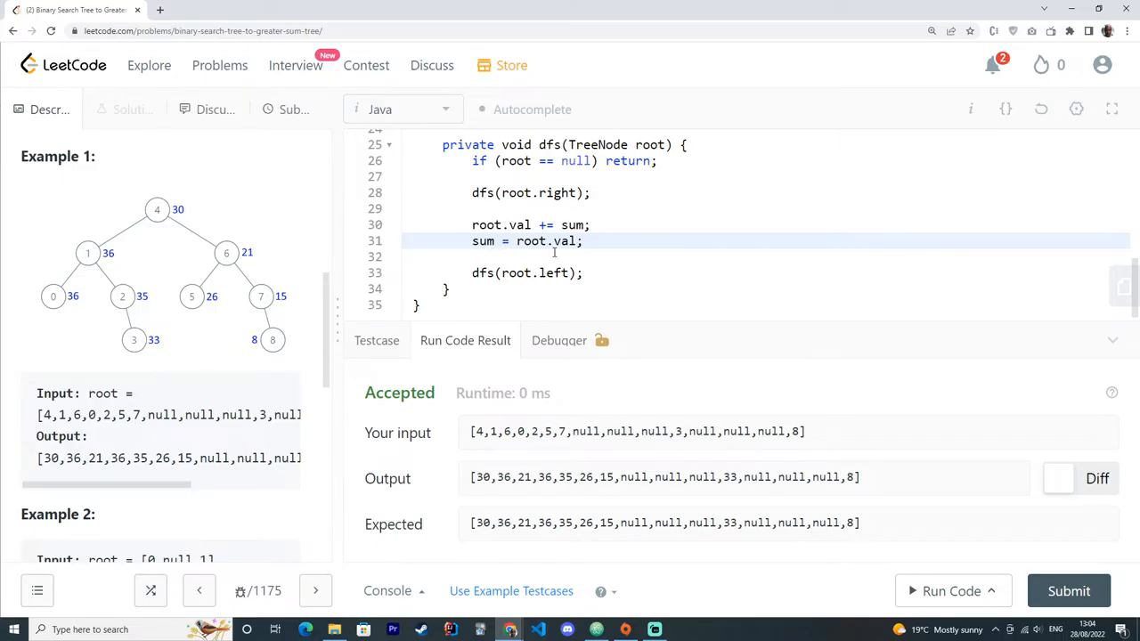
pyautogui.doubleClick(485, 241)
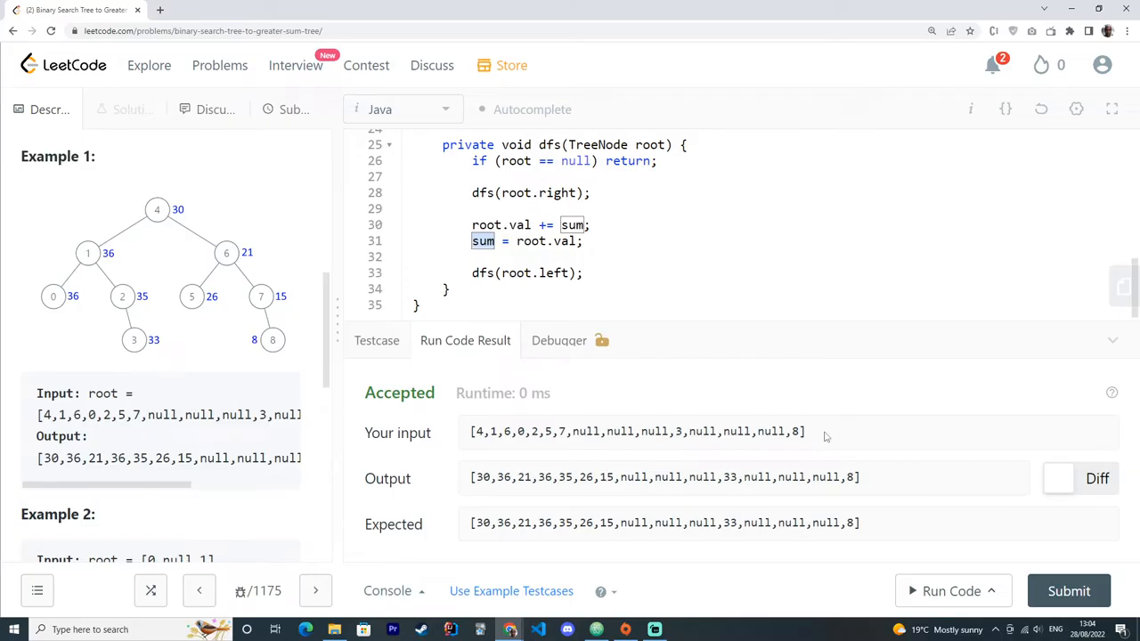
pyautogui.moveTo(1069, 592)
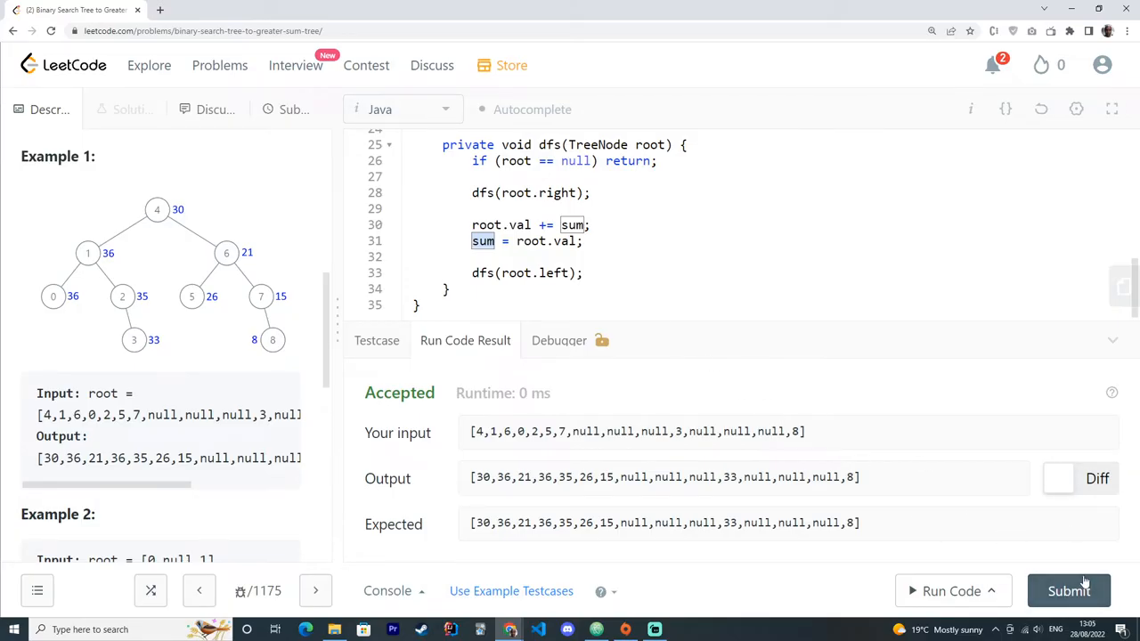
# Submit the solution successfully (0 ms, beats 100%) and return to Description
pyautogui.click(1069, 591)
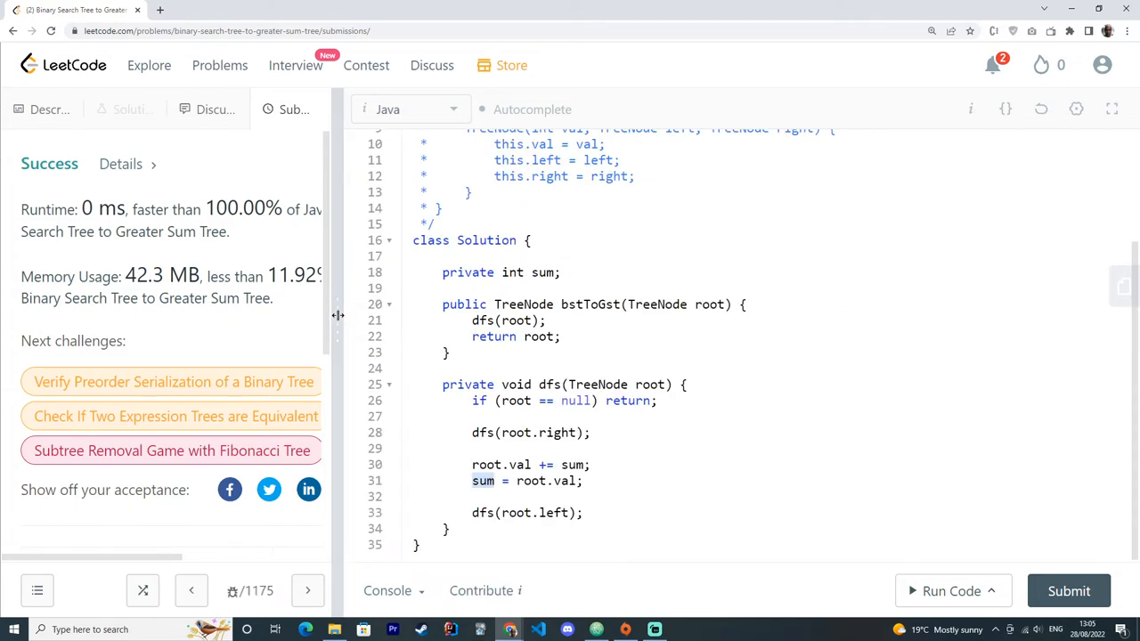
pyautogui.click(50, 109)
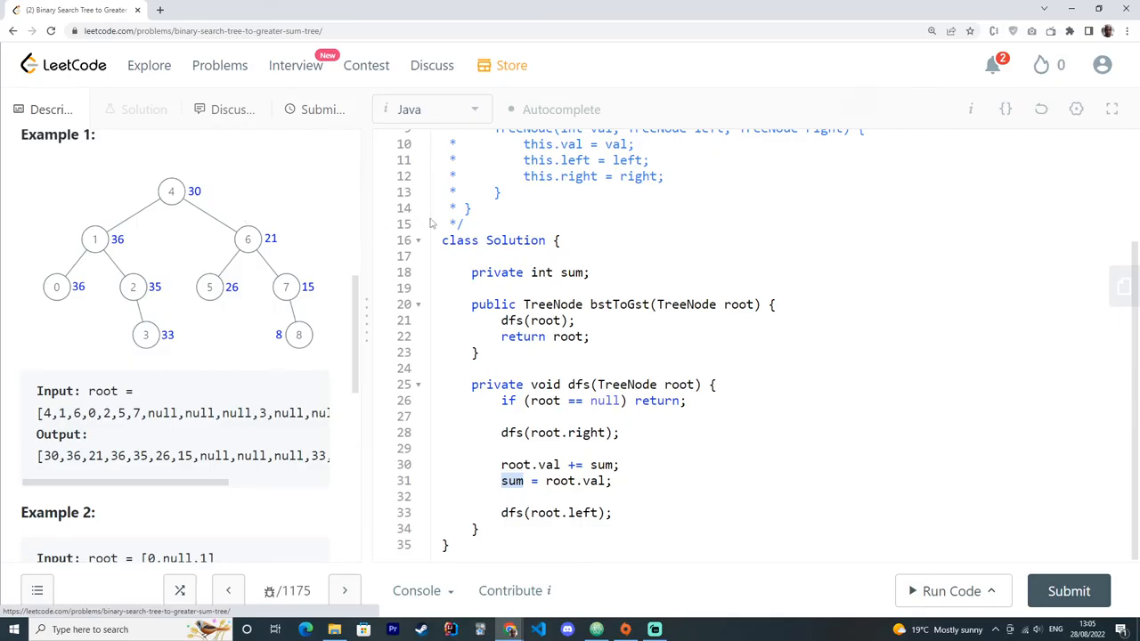
pyautogui.moveTo(294, 342)
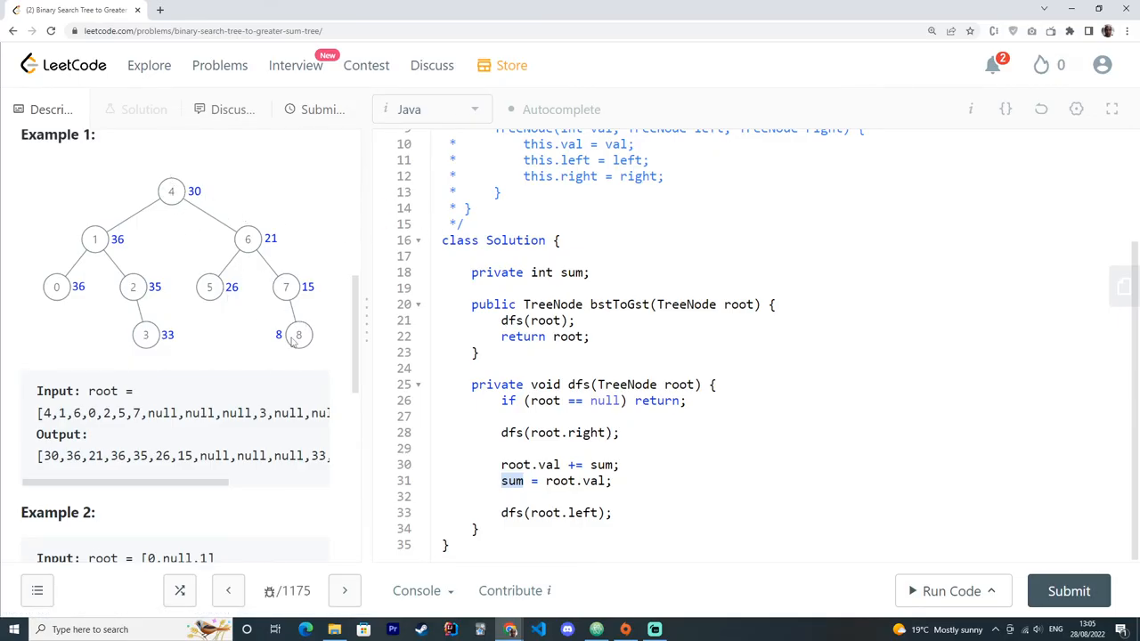
pyautogui.moveTo(43, 319)
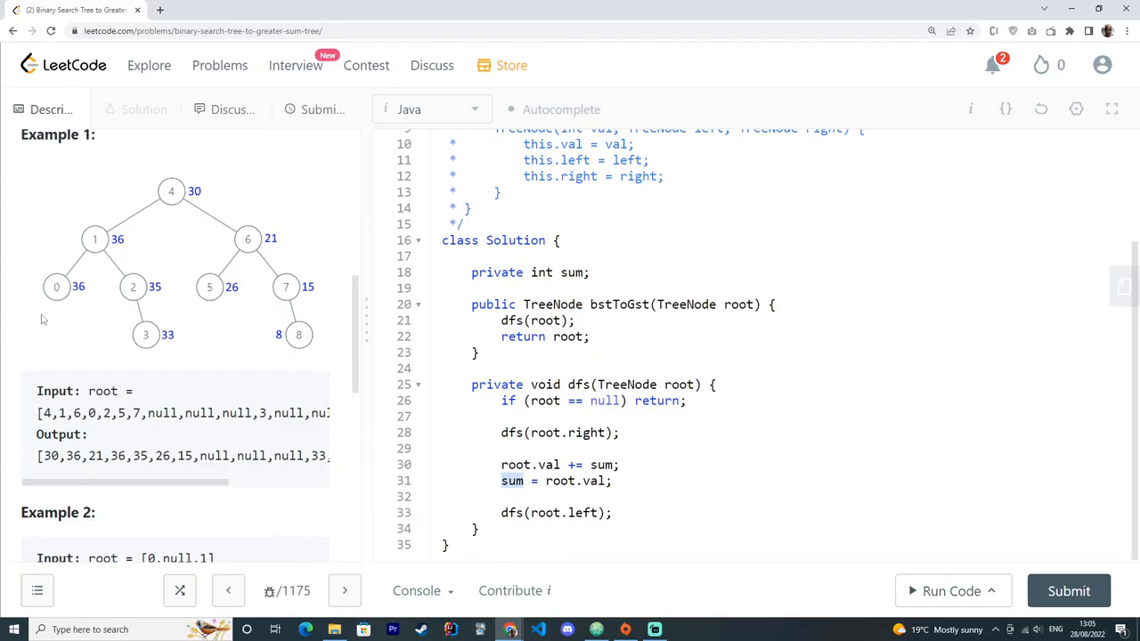
pyautogui.moveTo(57, 296)
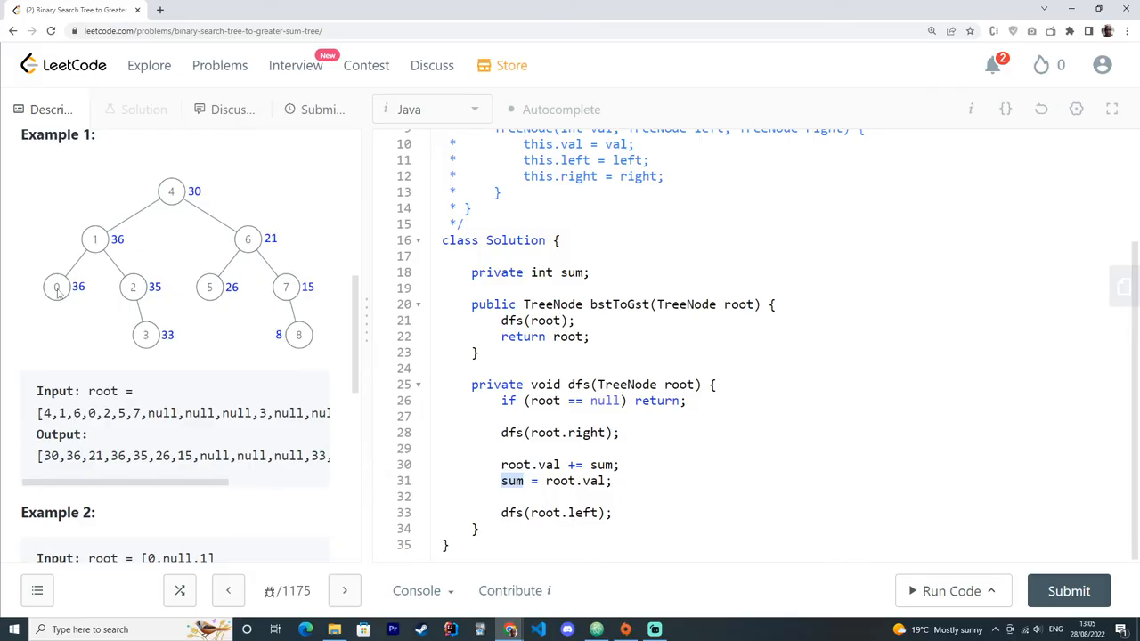
pyautogui.moveTo(330, 356)
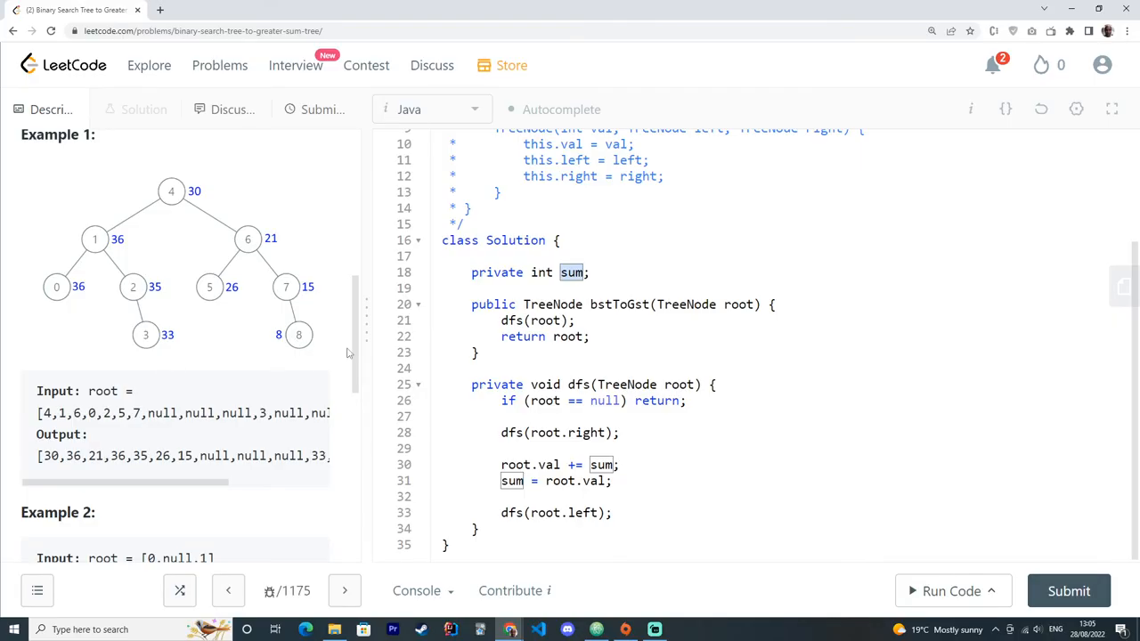
pyautogui.moveTo(428, 351)
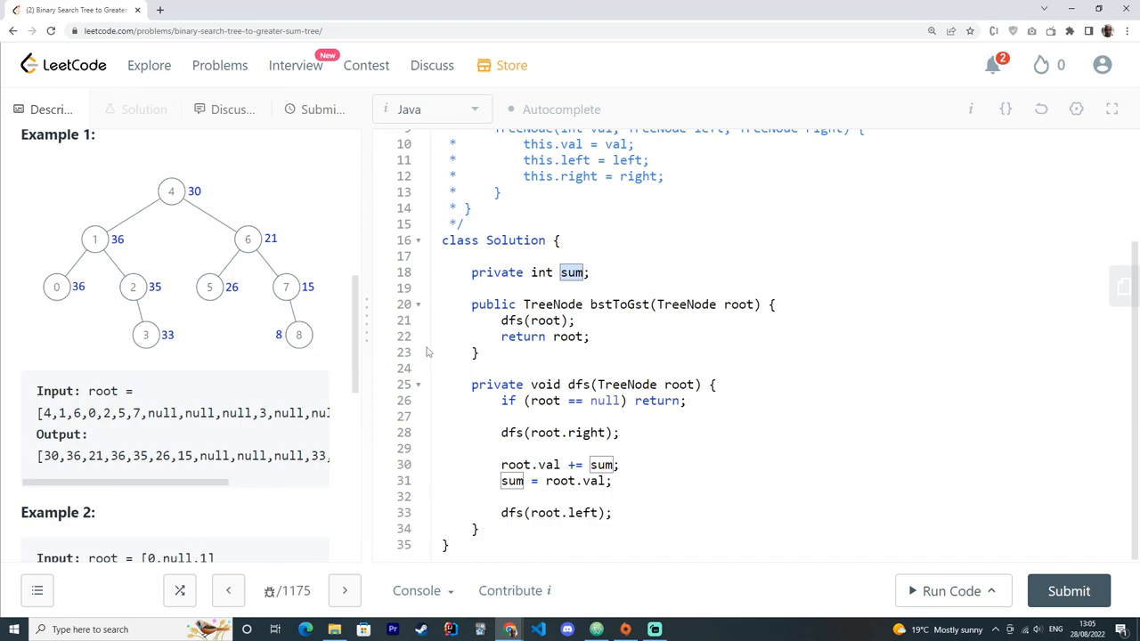
pyautogui.moveTo(578, 388)
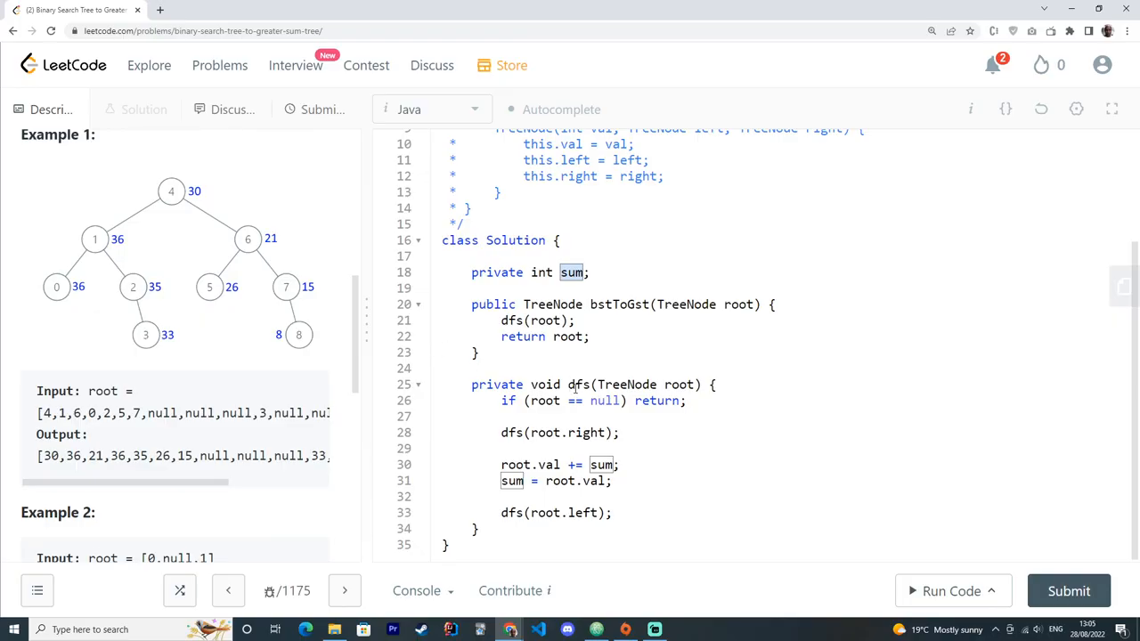